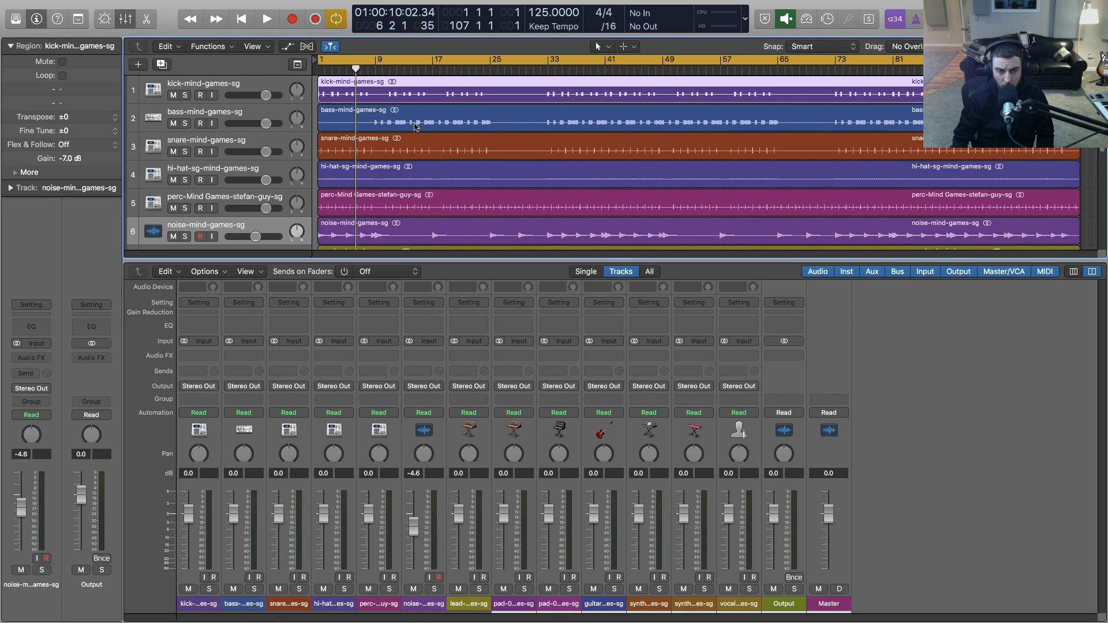
Enlarge the track lanes and start and stop playback of the beat from the transport
scroll("down", 3)
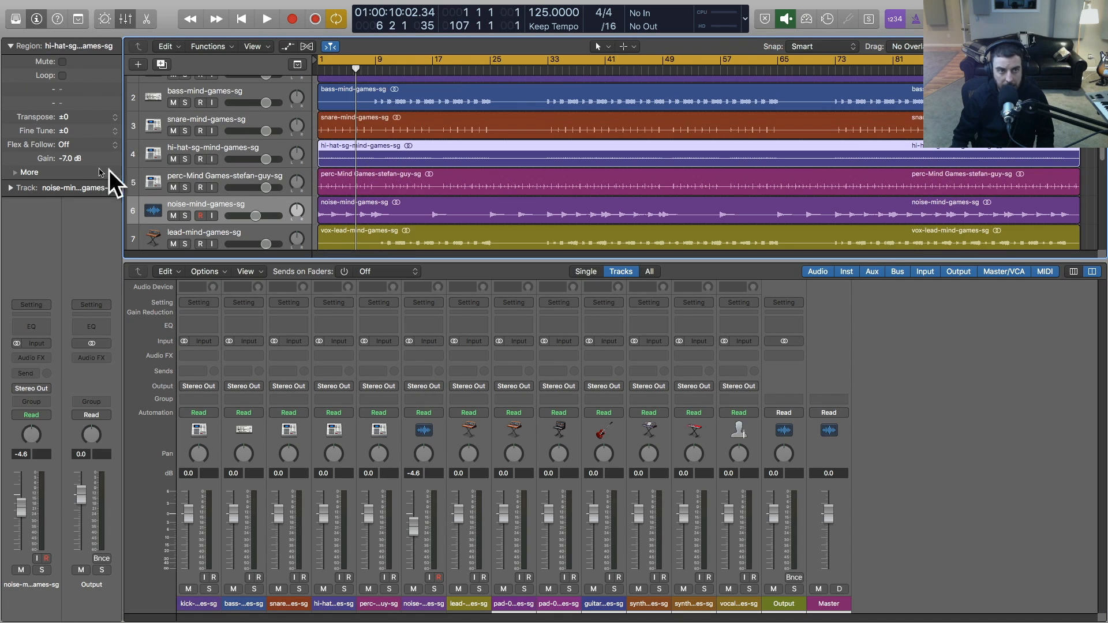
scroll("down", 3)
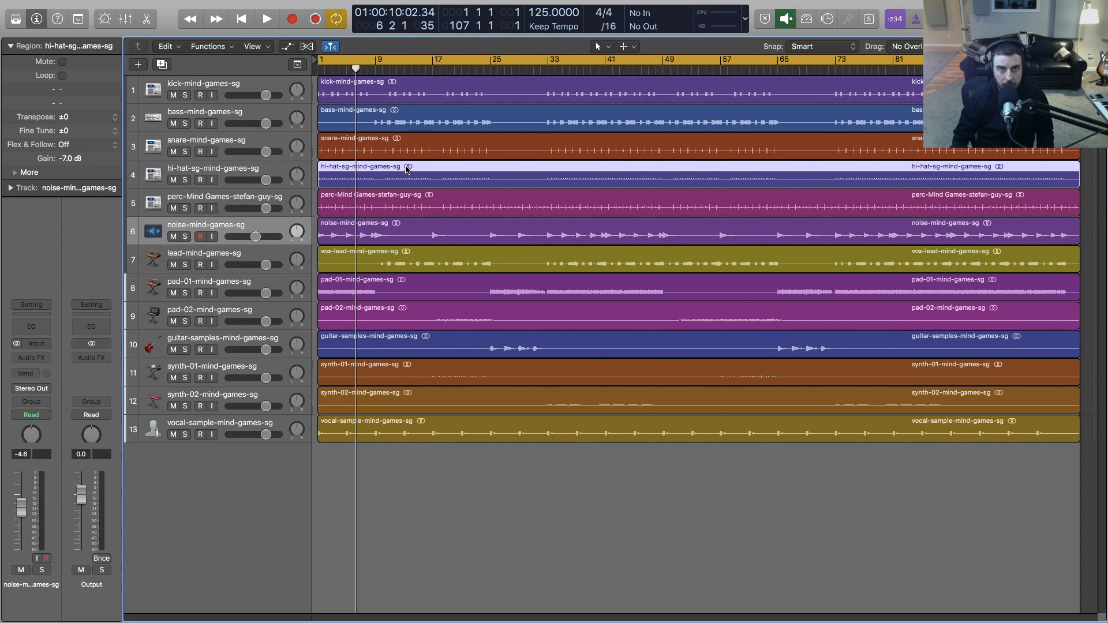
left_click(267, 18)
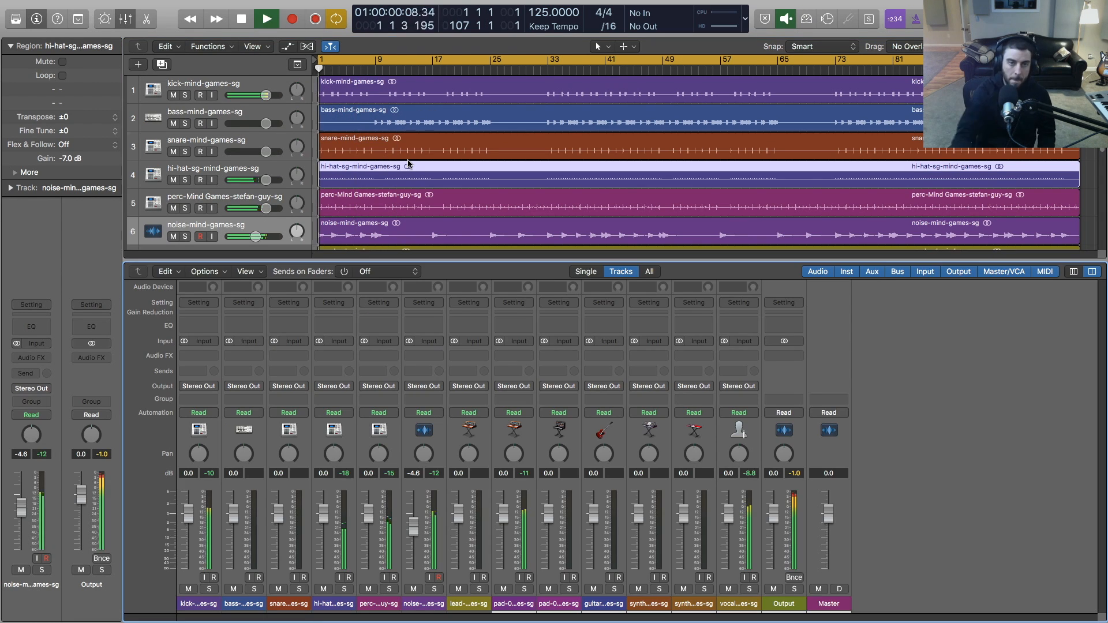
left_click(267, 18)
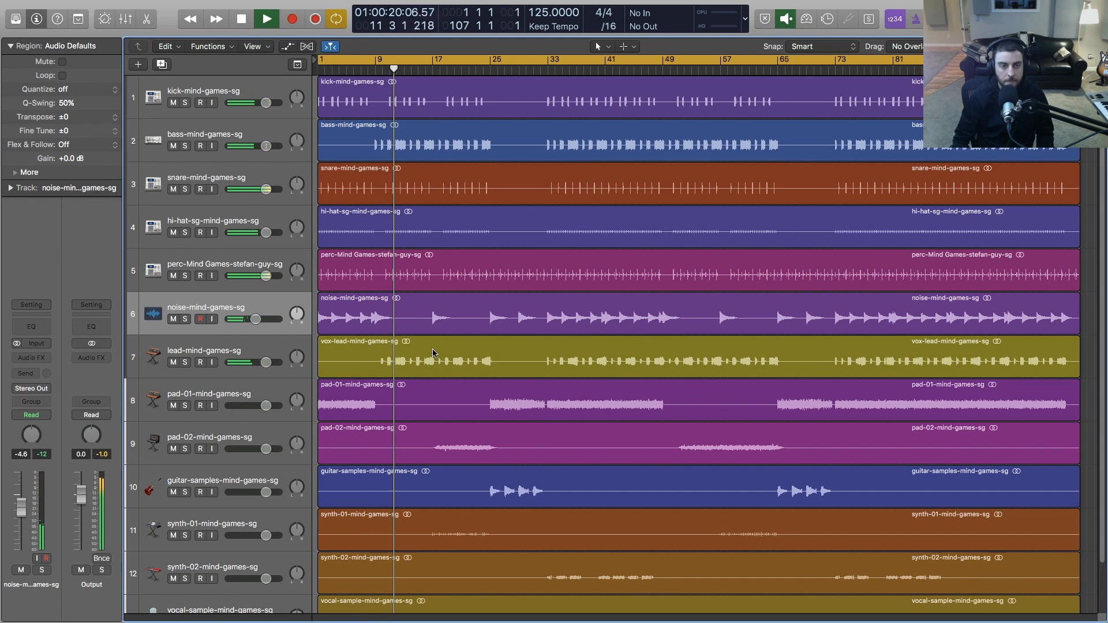
left_click(267, 19)
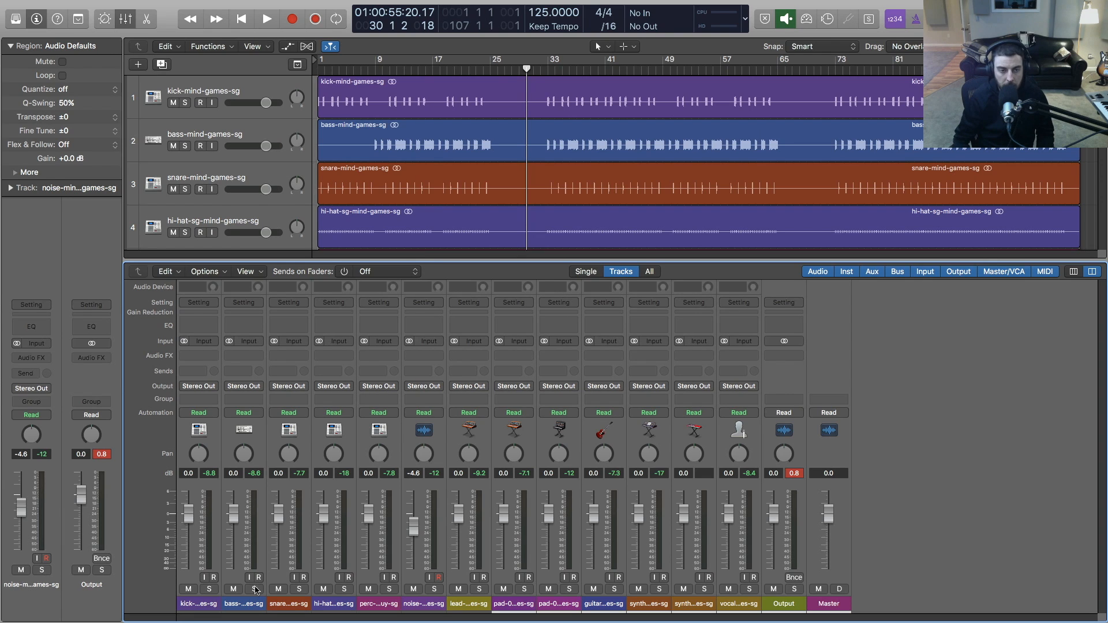
mouse_move(216, 609)
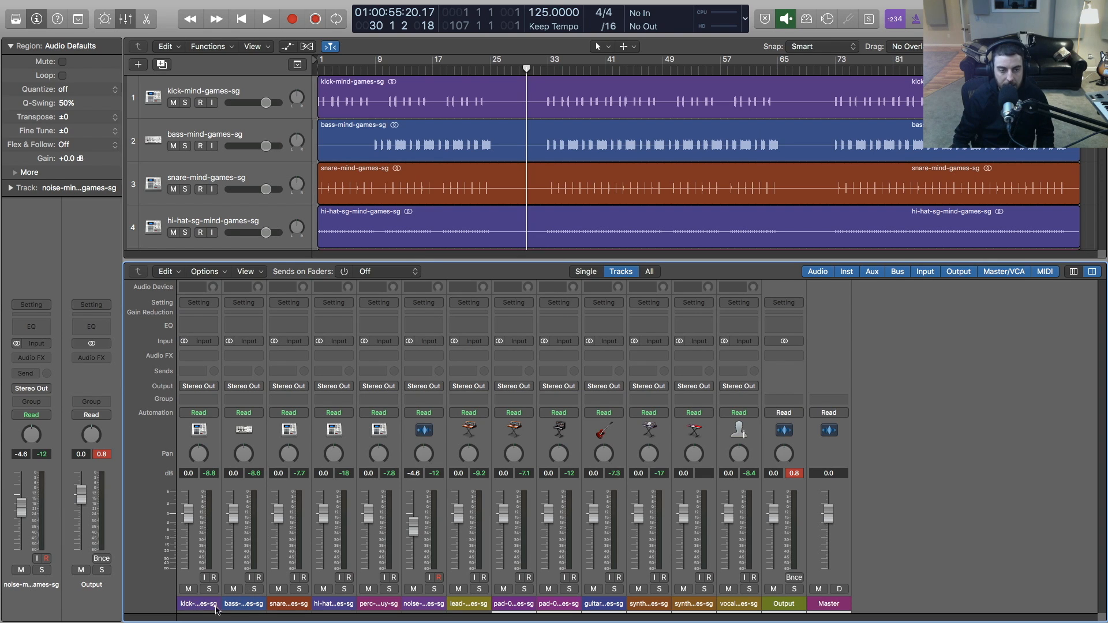
Select the lead track and extend the selection down through the vocal sample track for muting
left_click(197, 604)
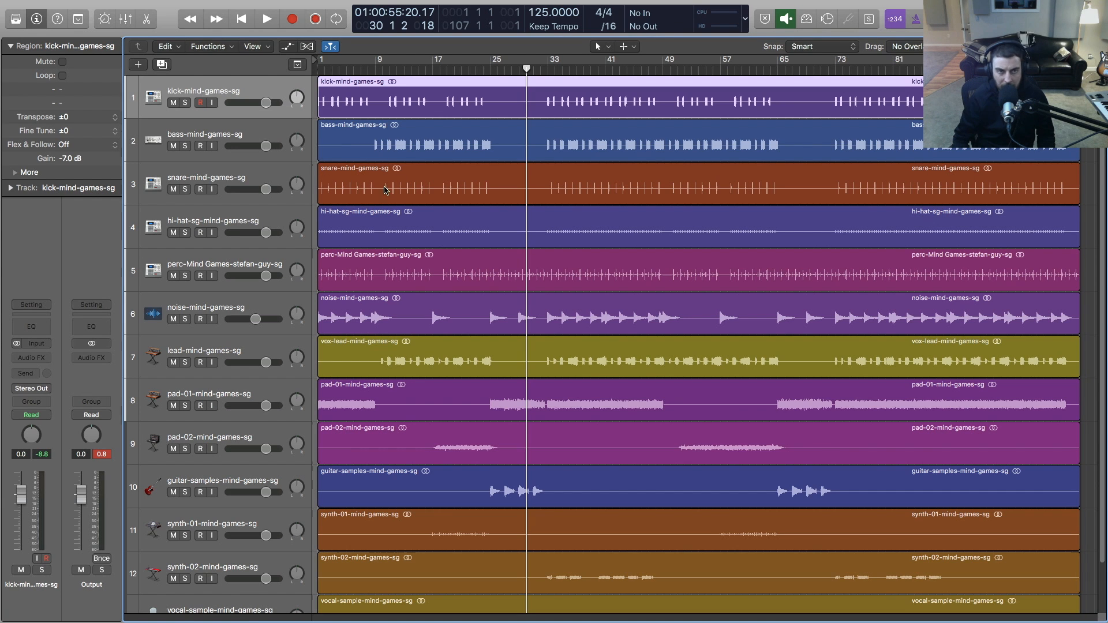
scroll("down", 3)
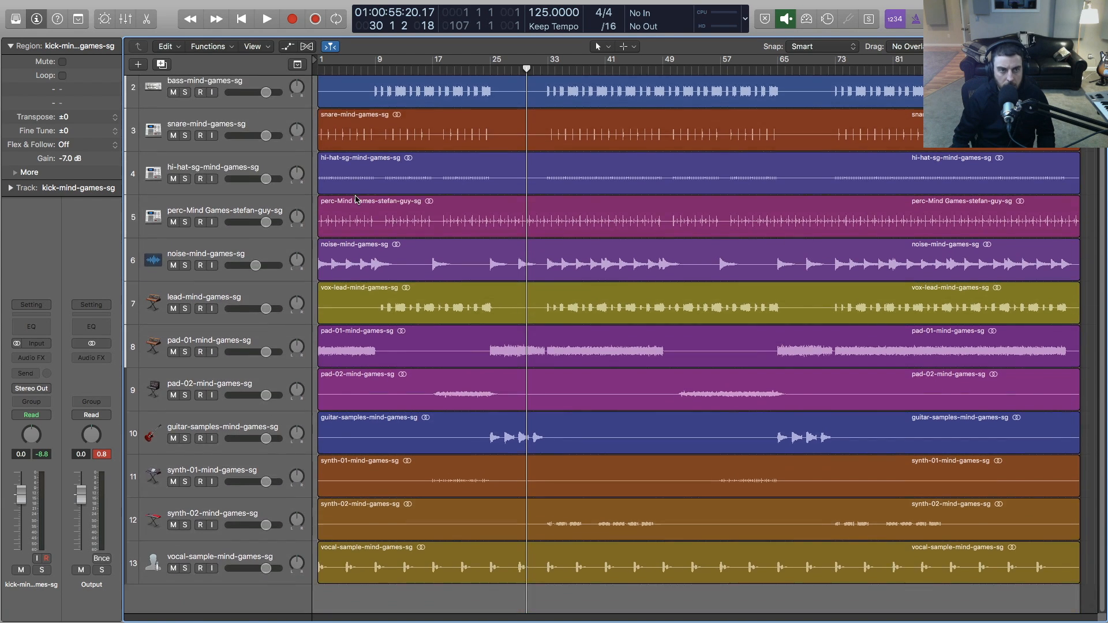
left_click(636, 566)
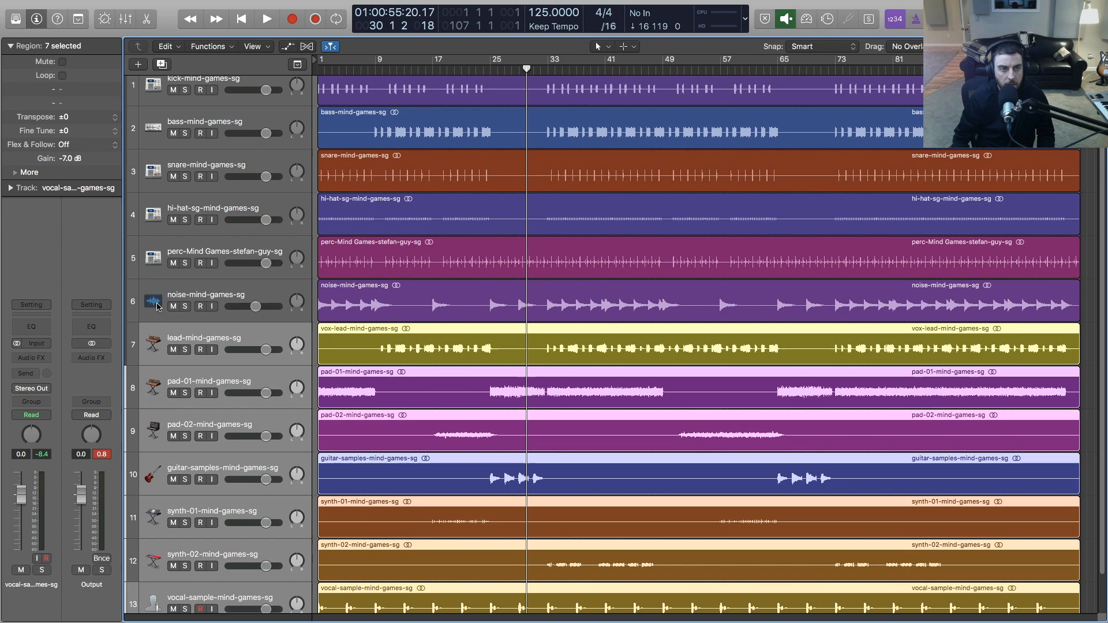
left_click(201, 305)
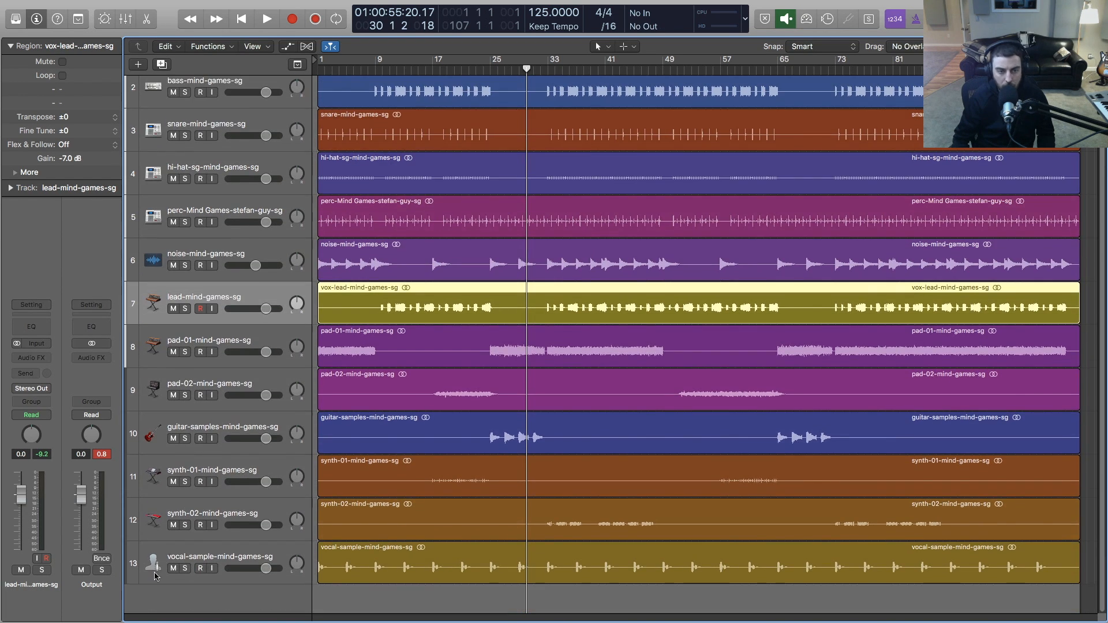
left_click(205, 167)
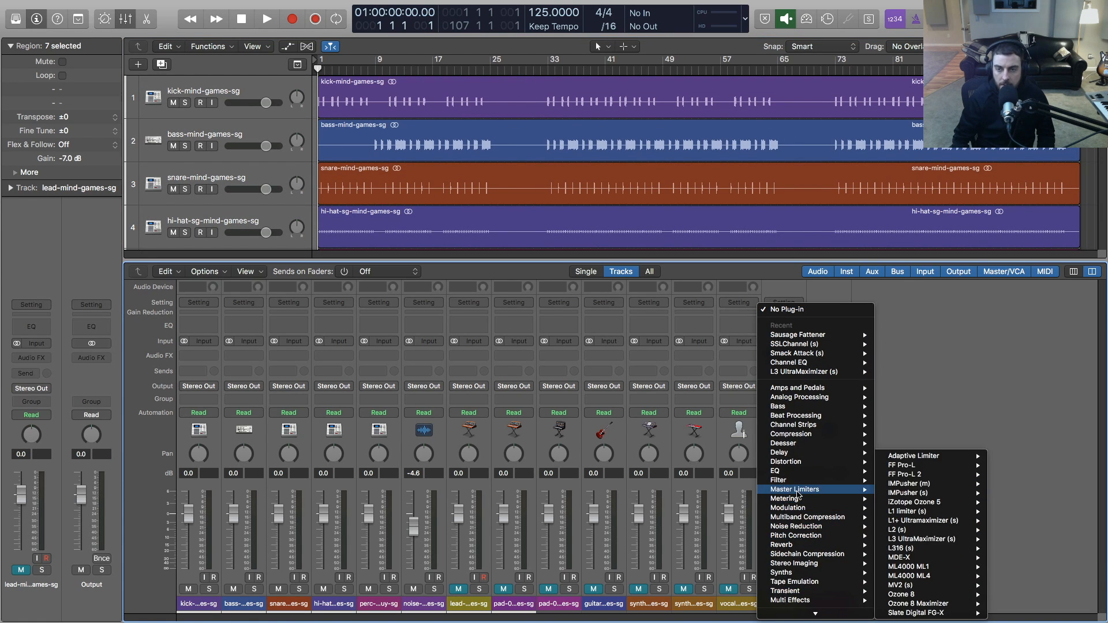
mouse_move(918, 548)
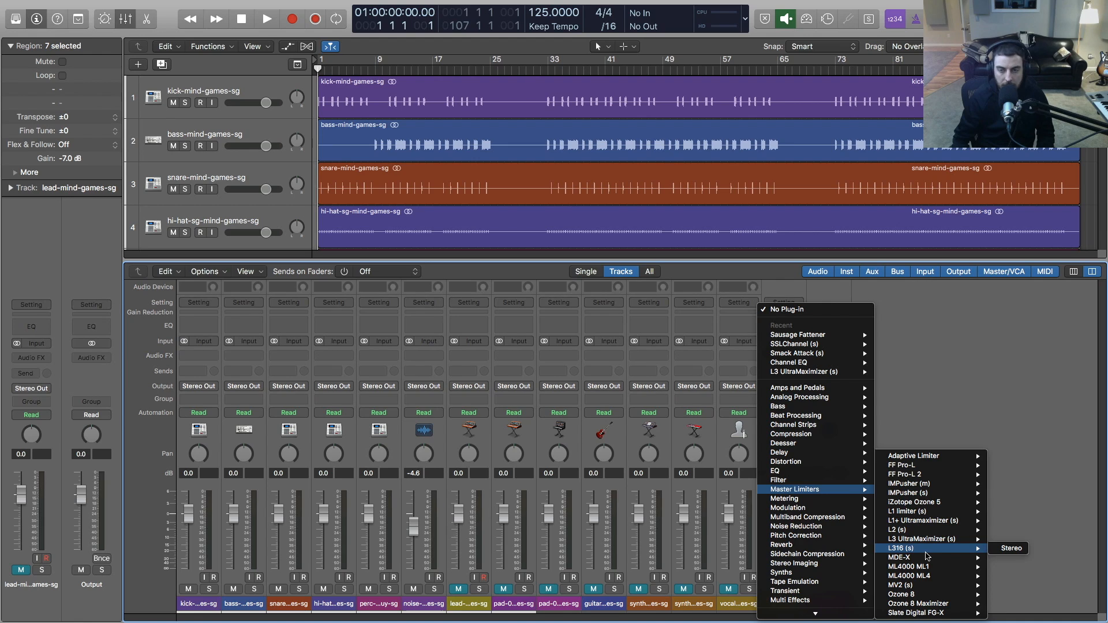
mouse_move(911, 474)
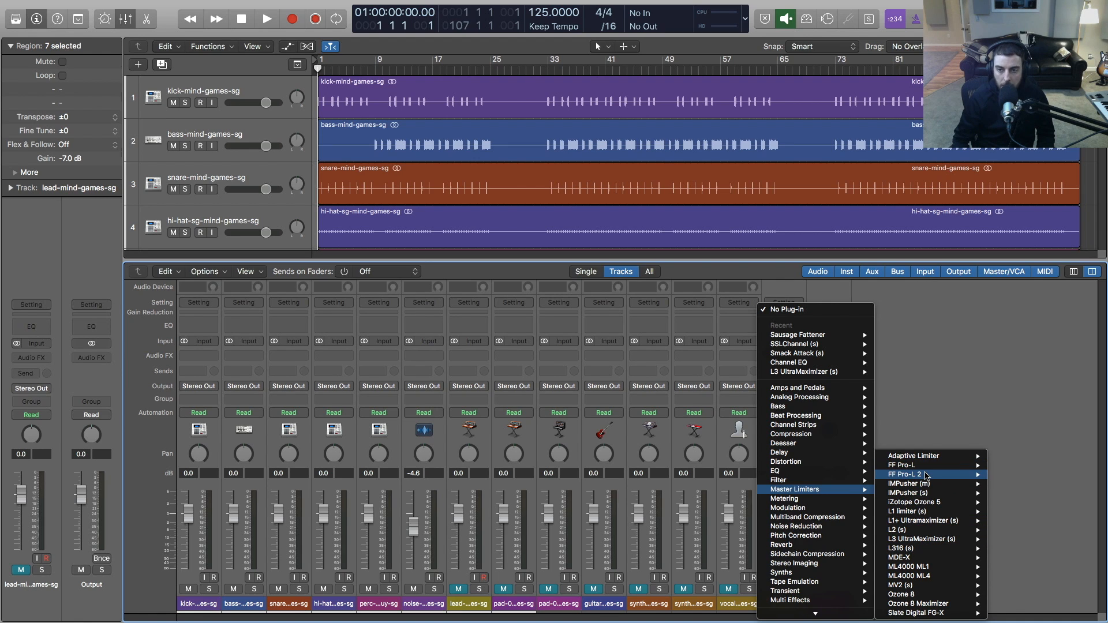
mouse_move(907, 493)
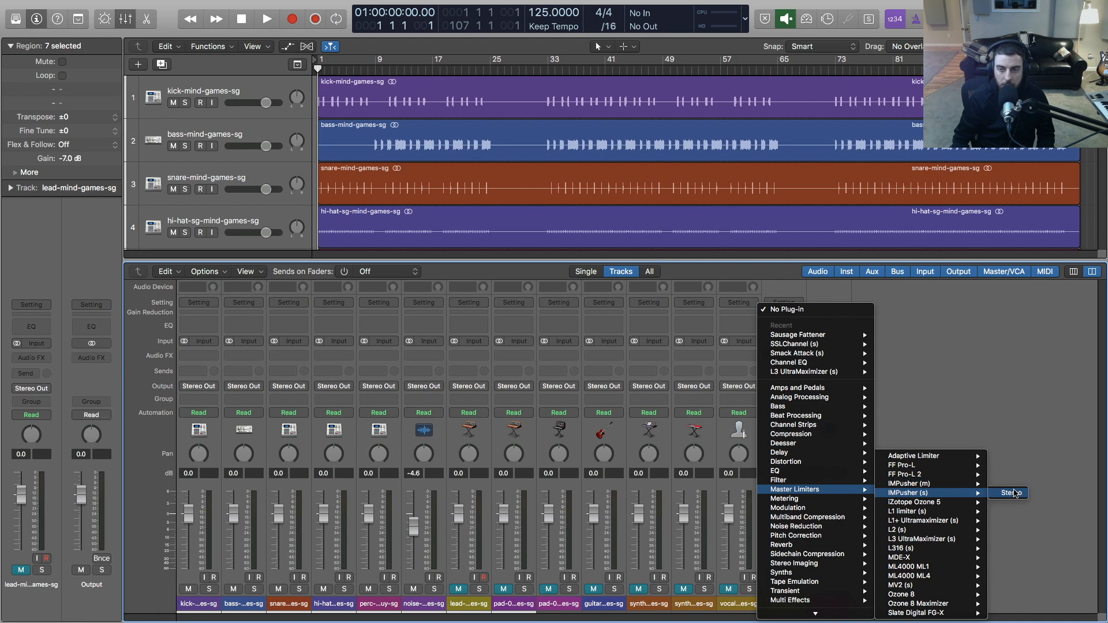
Insert the stereo IMPusher limiter into an empty Audio FX slot on the Output channel
left_click(1009, 492)
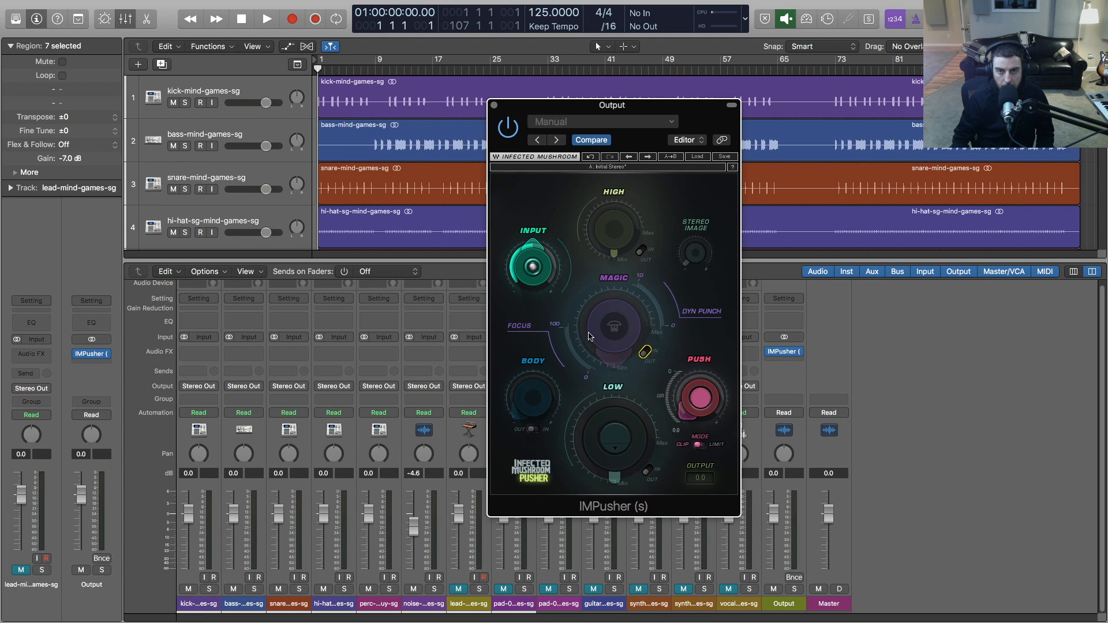
mouse_move(697, 486)
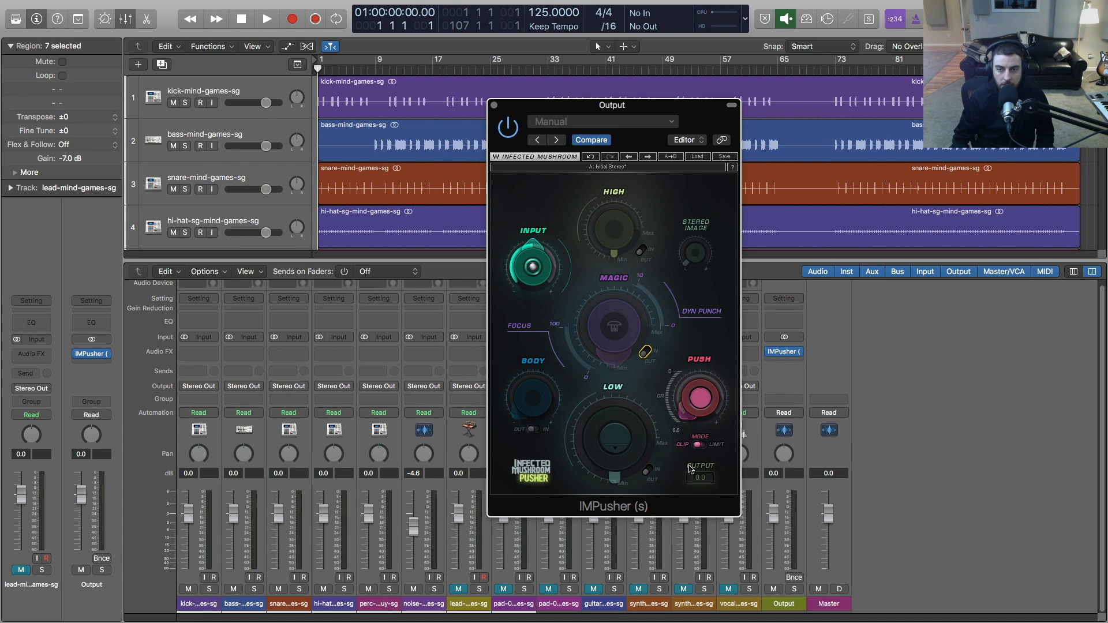
mouse_move(669, 267)
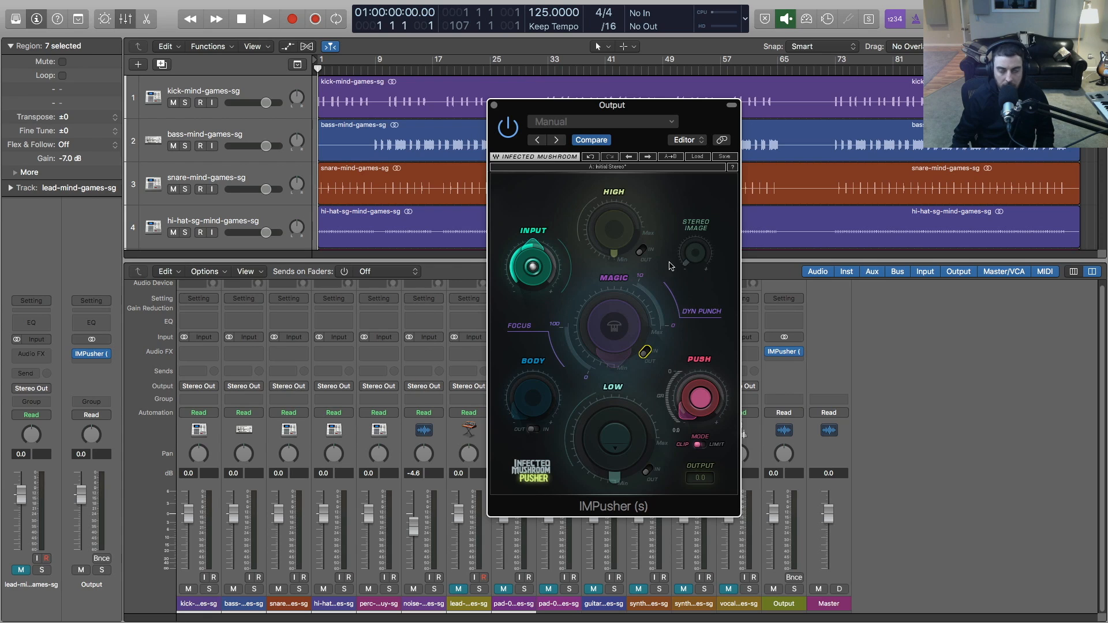
mouse_move(668, 270)
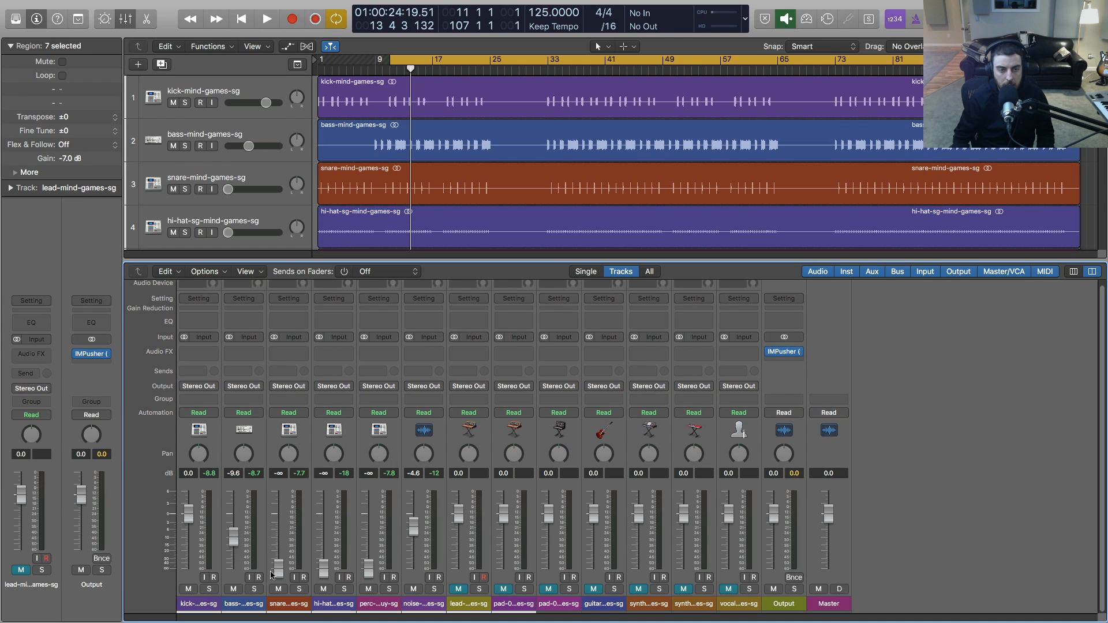
mouse_move(226, 561)
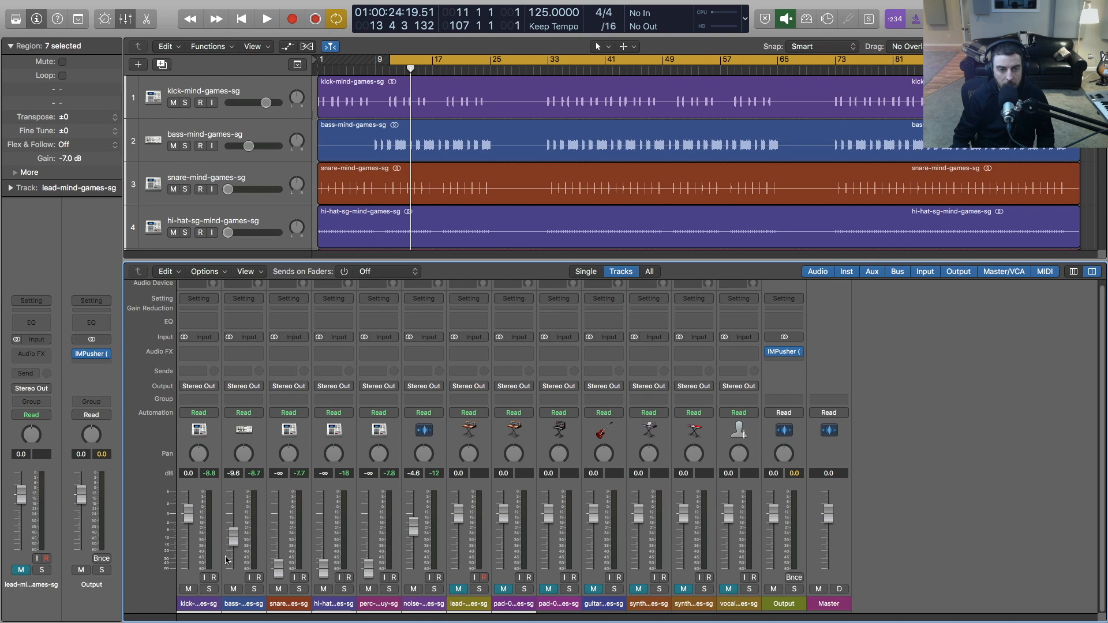
left_click(266, 18)
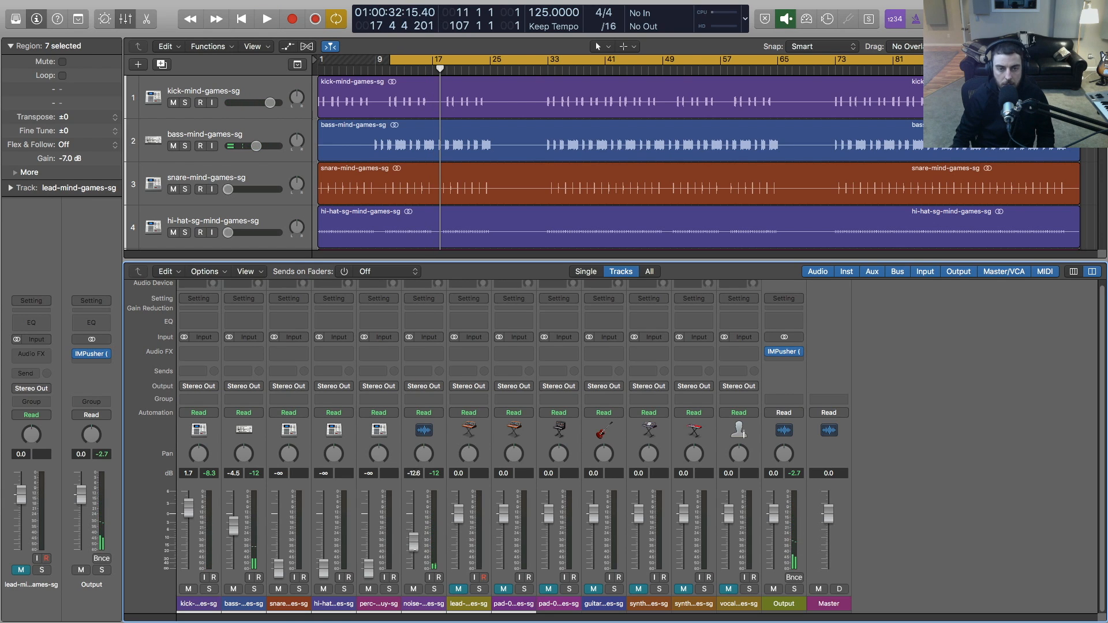
left_click(267, 18)
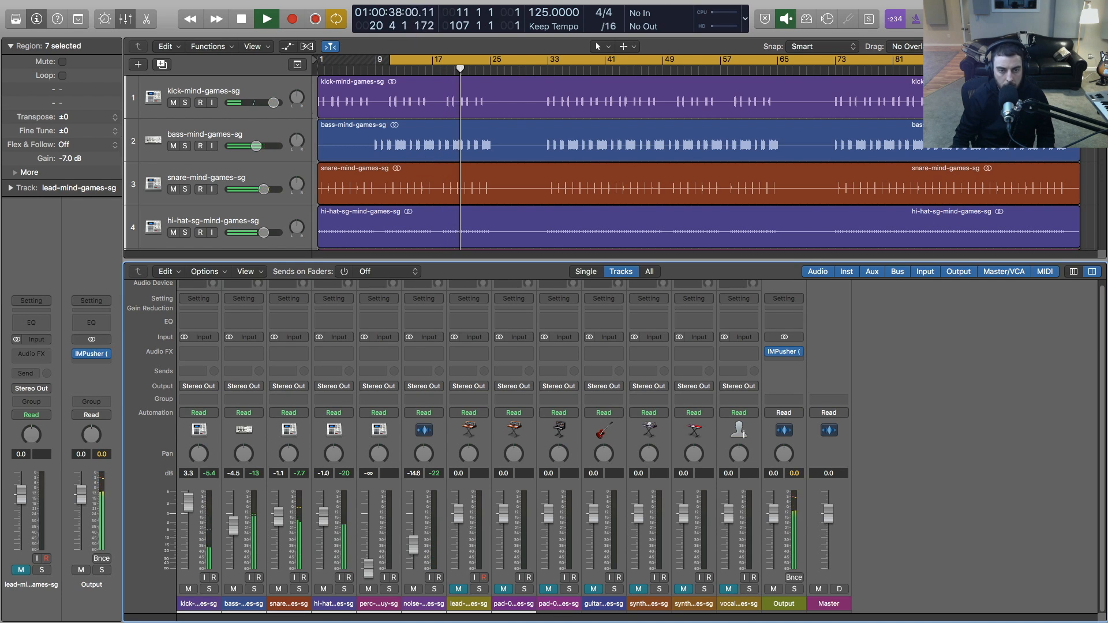
left_click(266, 19)
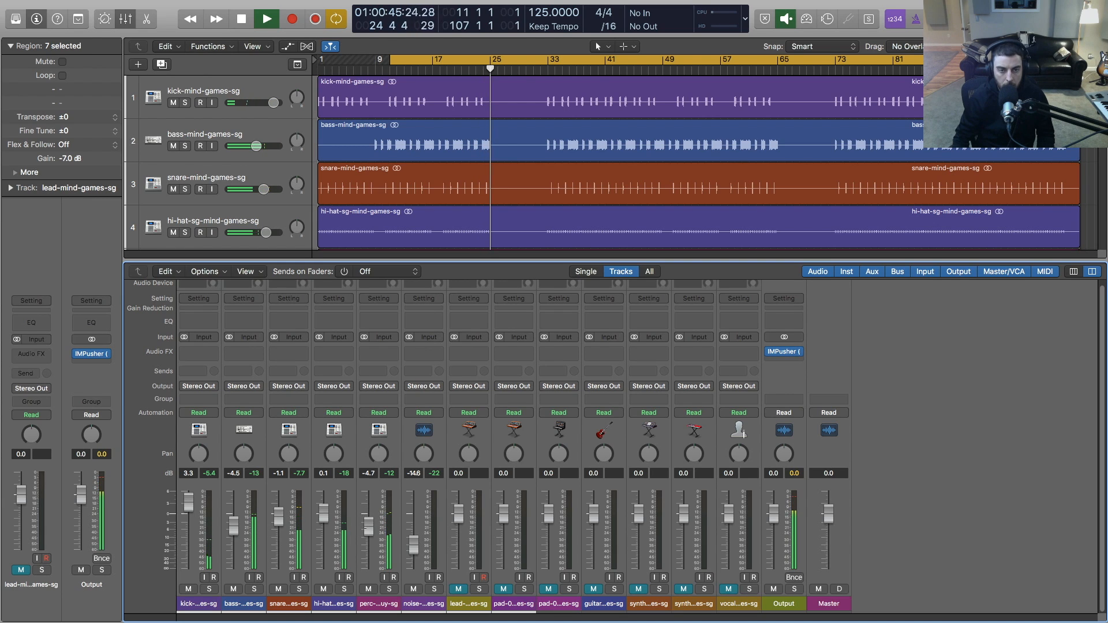
left_click(266, 19)
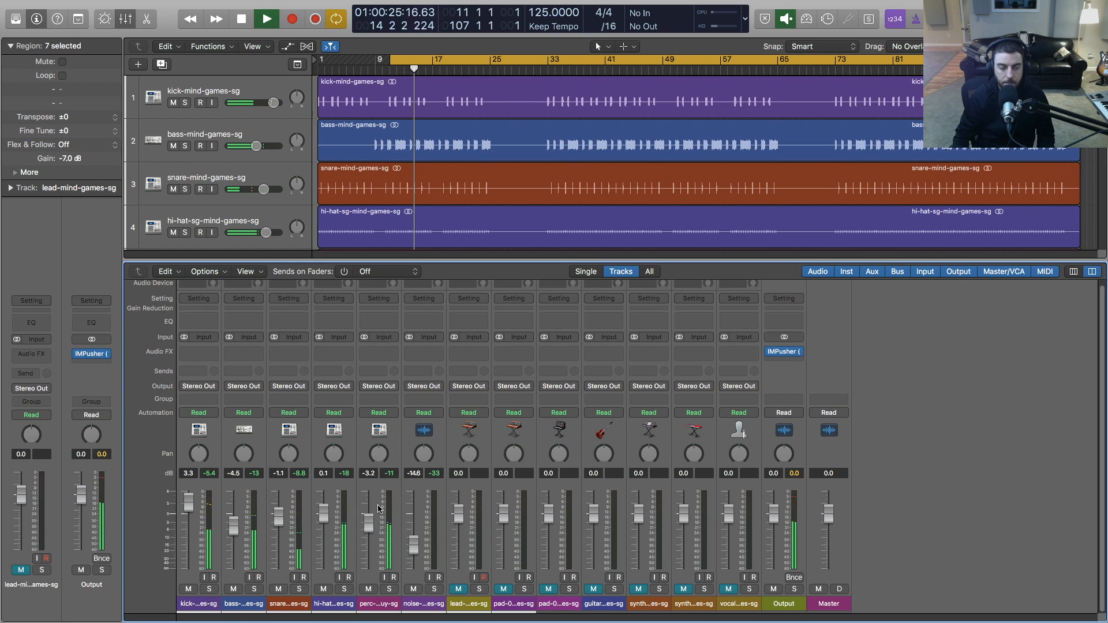
left_click(241, 18)
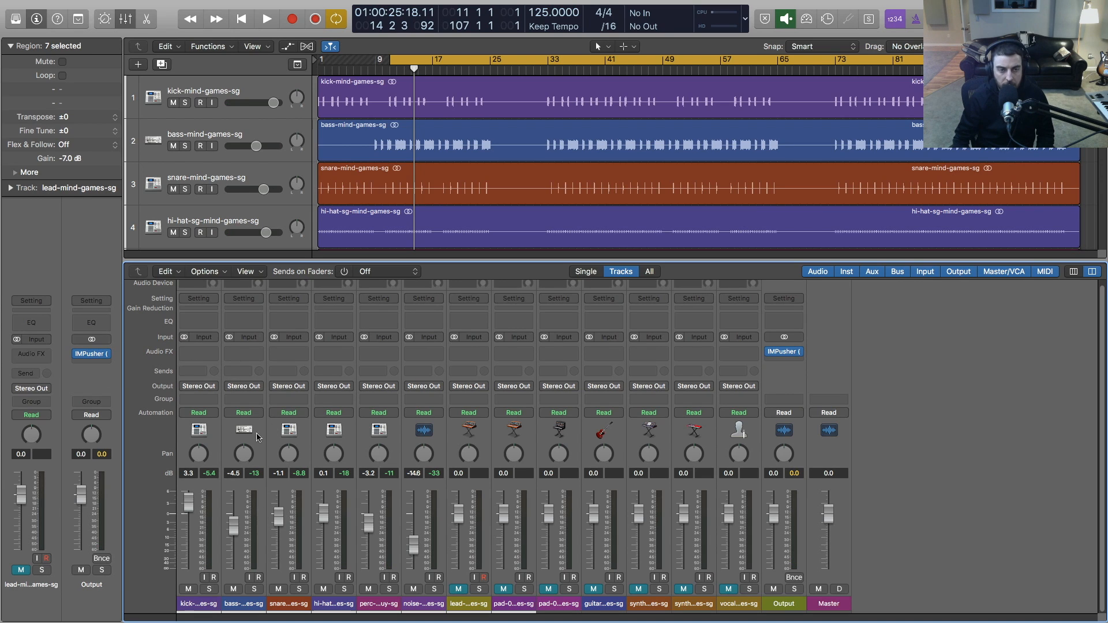
mouse_move(327, 493)
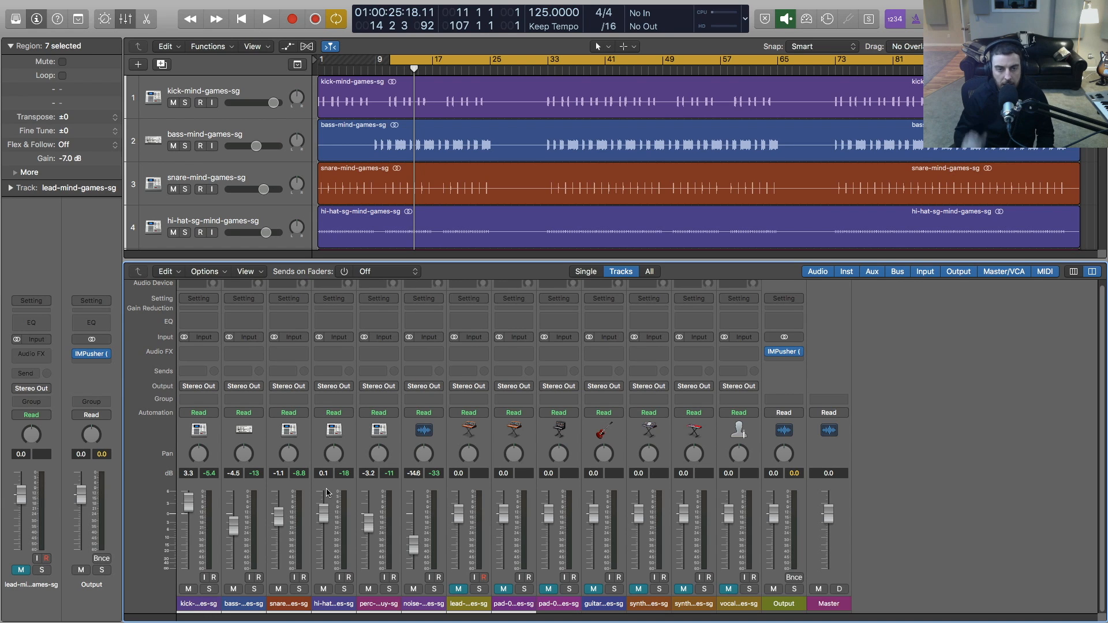
mouse_move(250, 508)
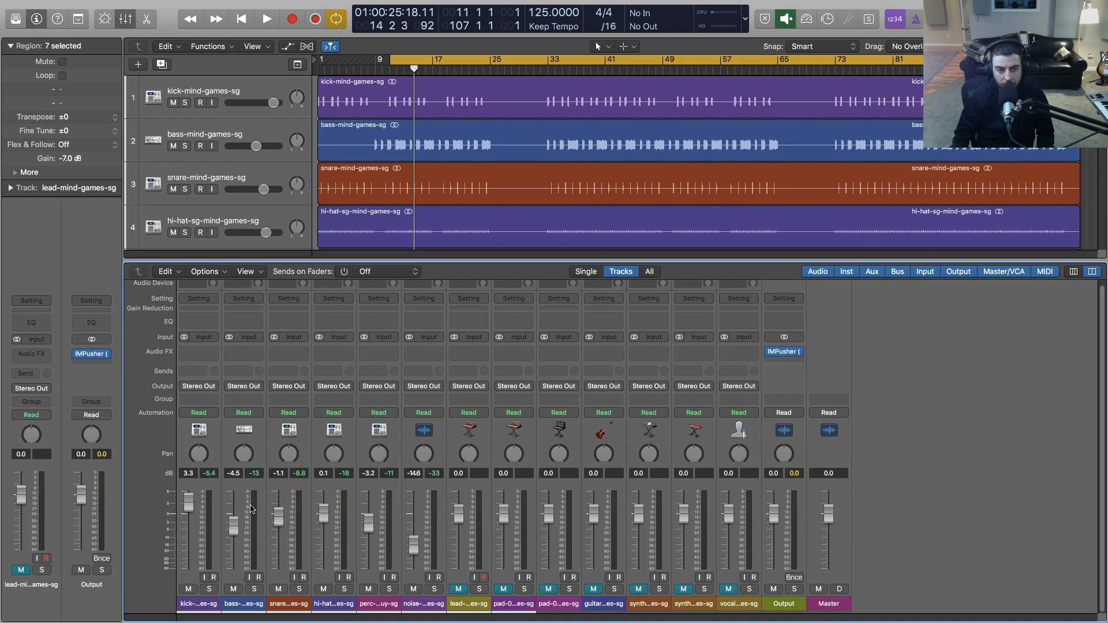
mouse_move(226, 530)
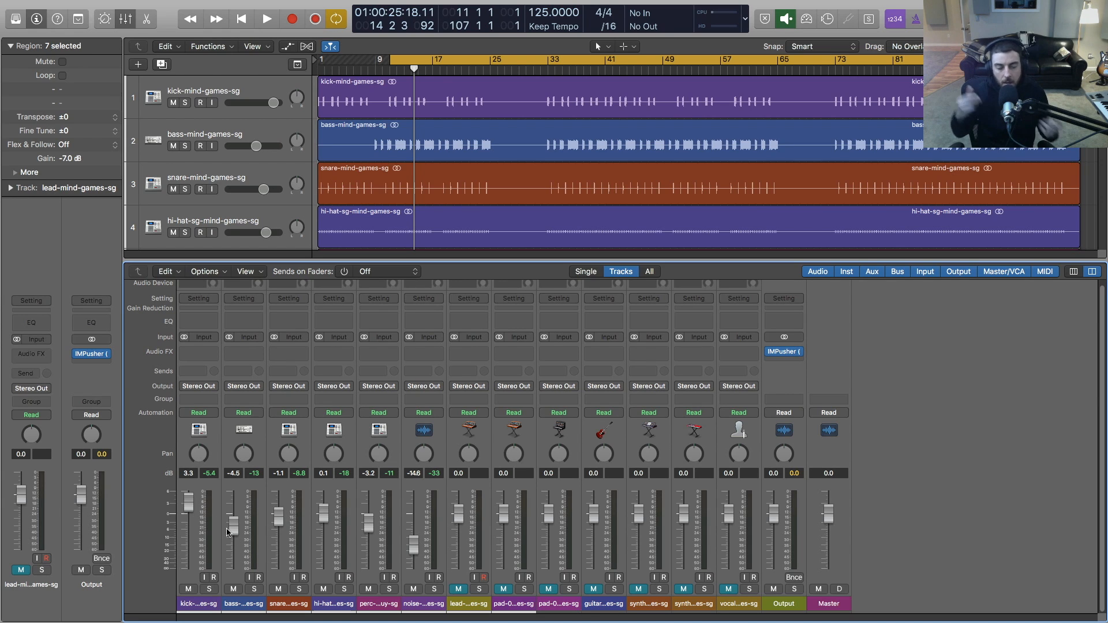
mouse_move(349, 524)
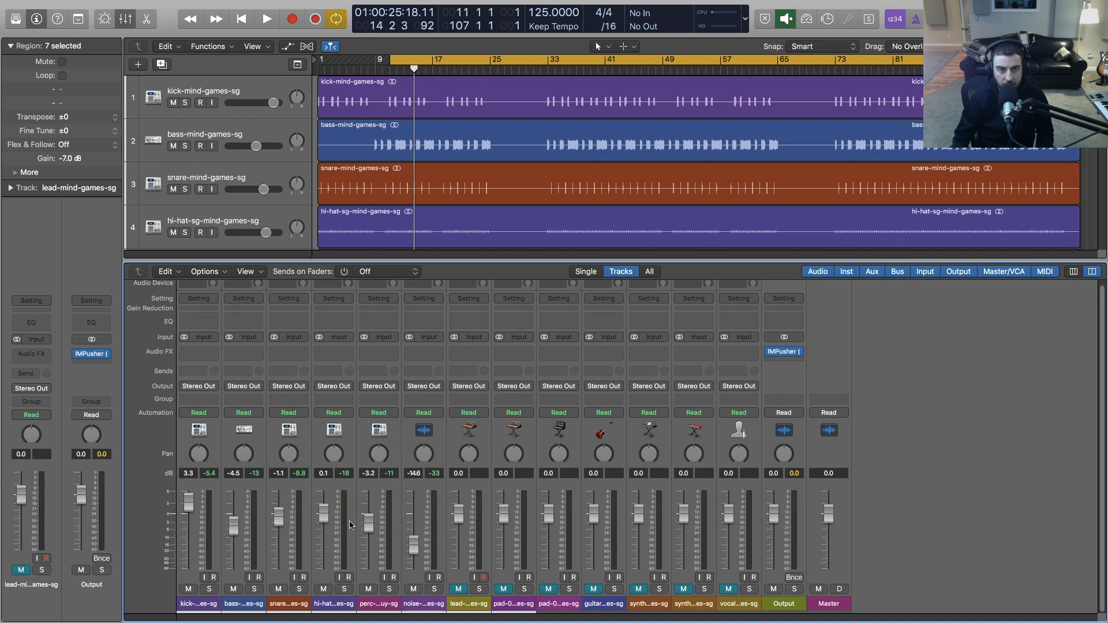
mouse_move(212, 618)
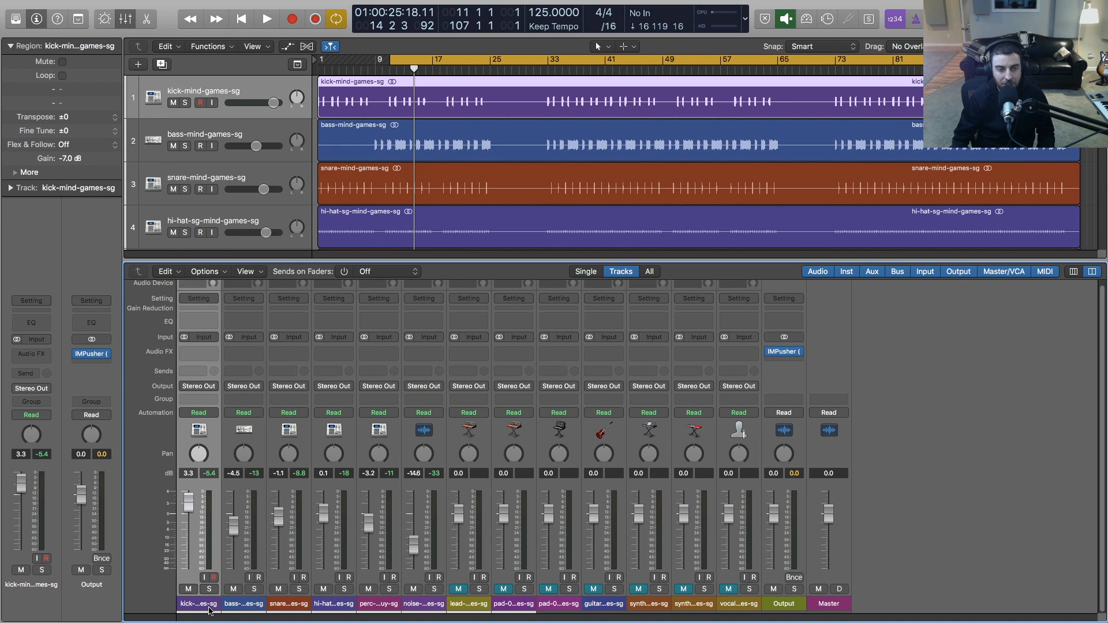
mouse_move(243, 610)
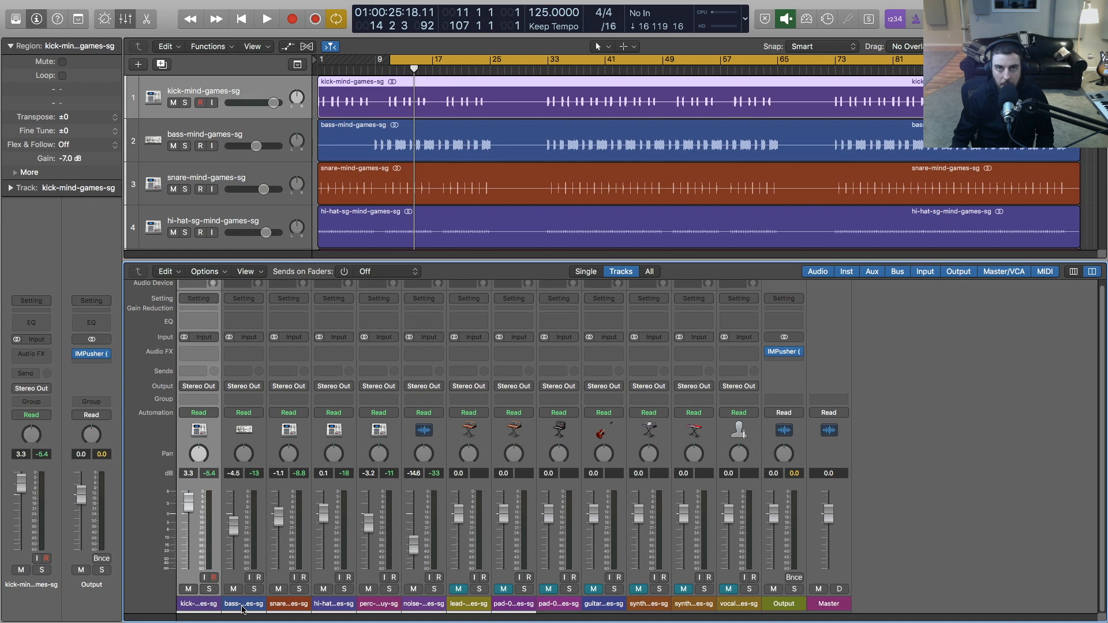
Insert Waves RBass into the bass channel's first Audio FX slot and solo the track
left_click(242, 603)
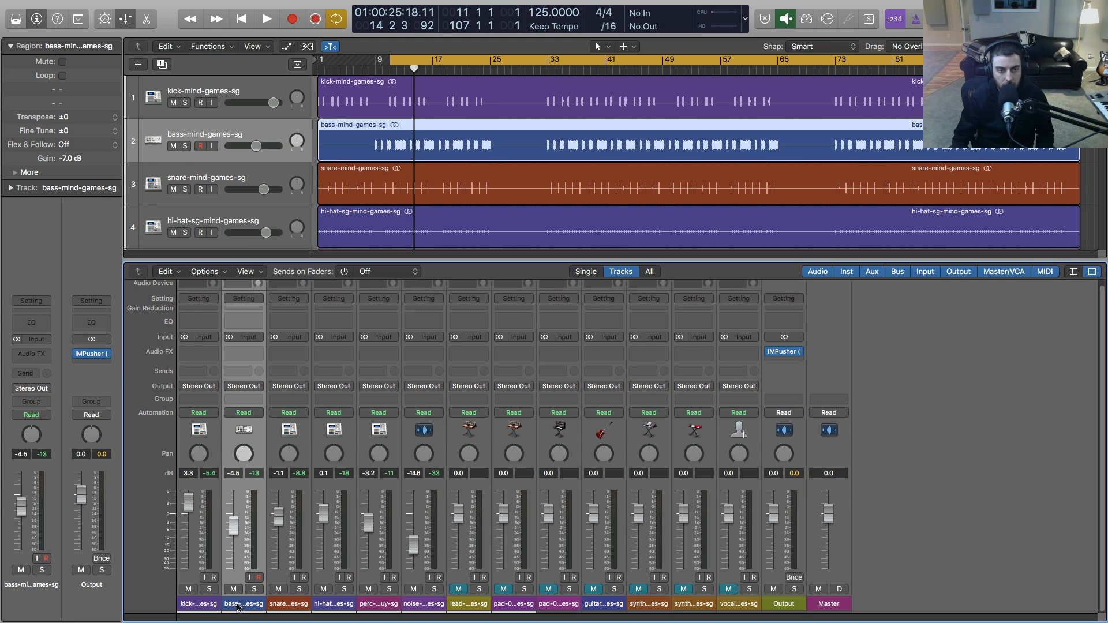
left_click(394, 59)
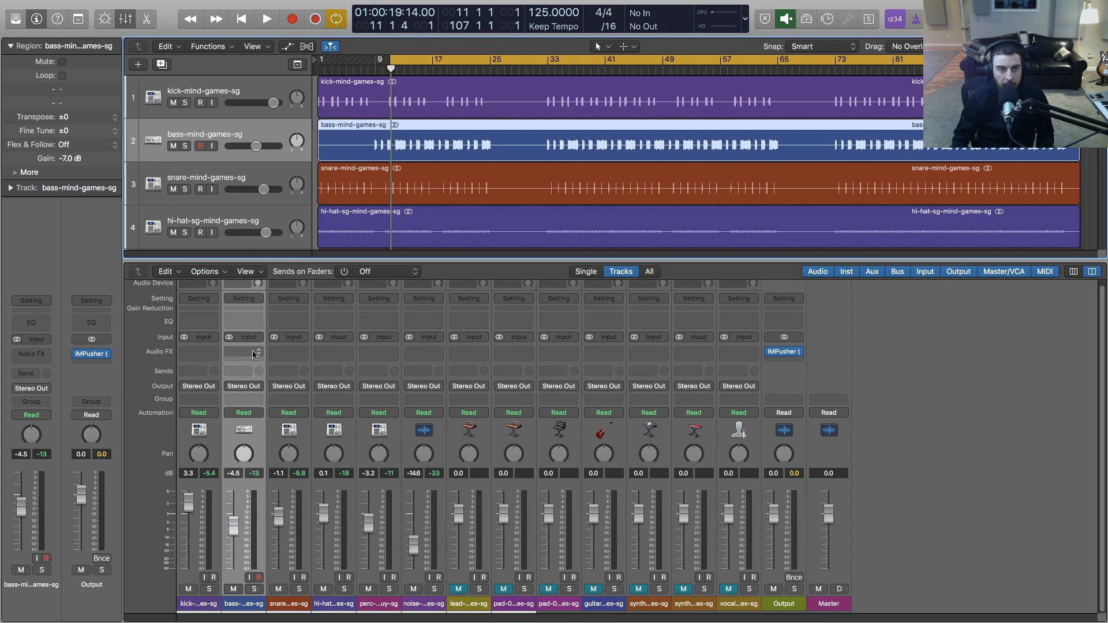
left_click(242, 351)
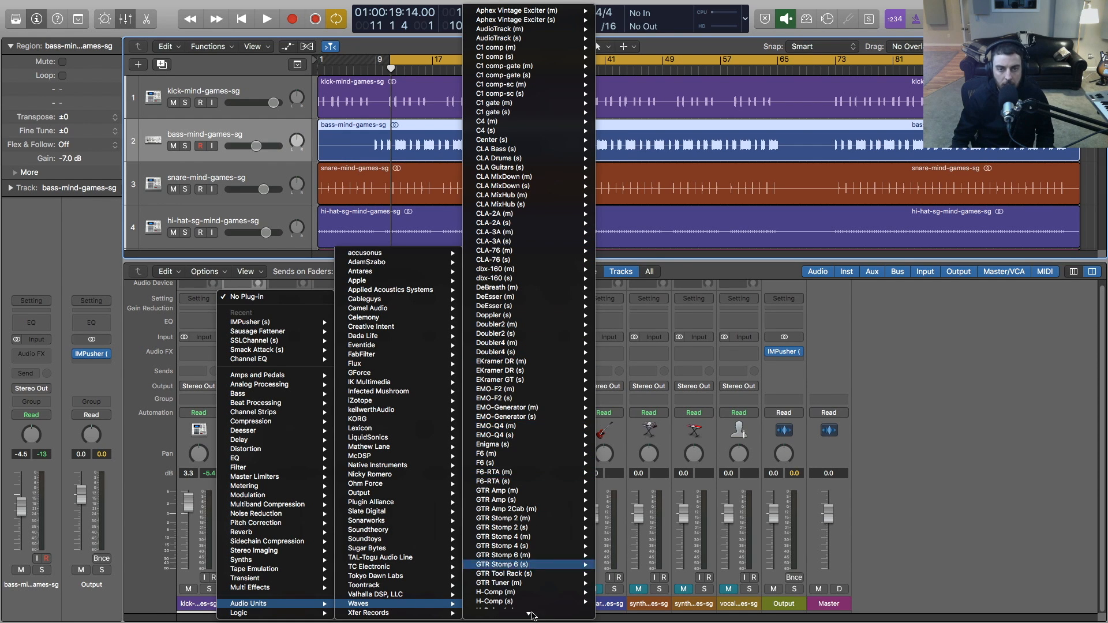
scroll("down", 3)
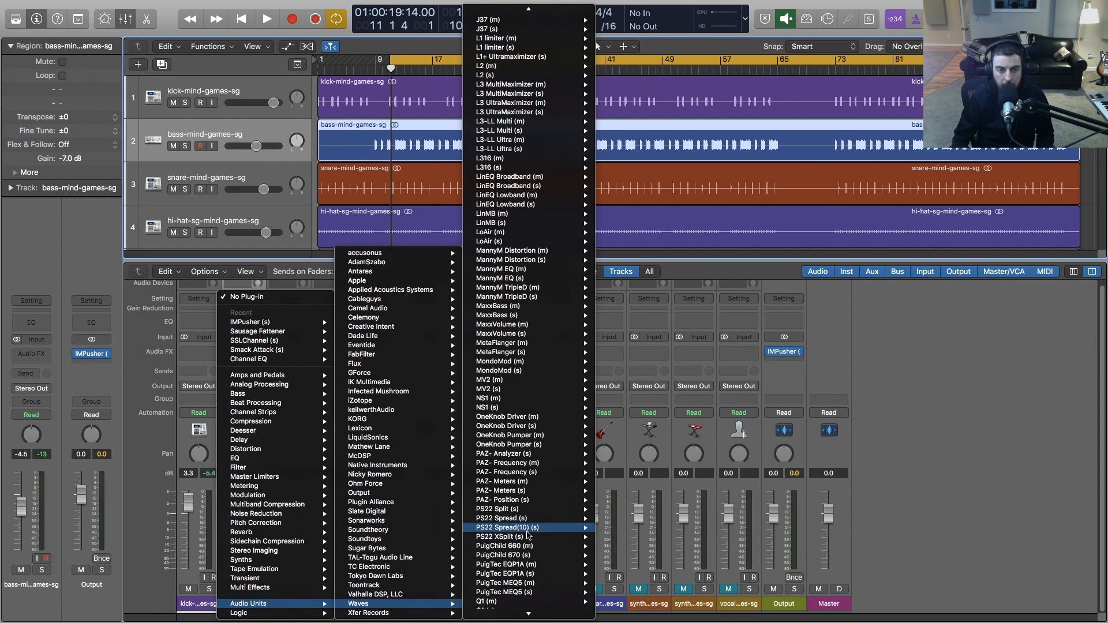
scroll("down", 3)
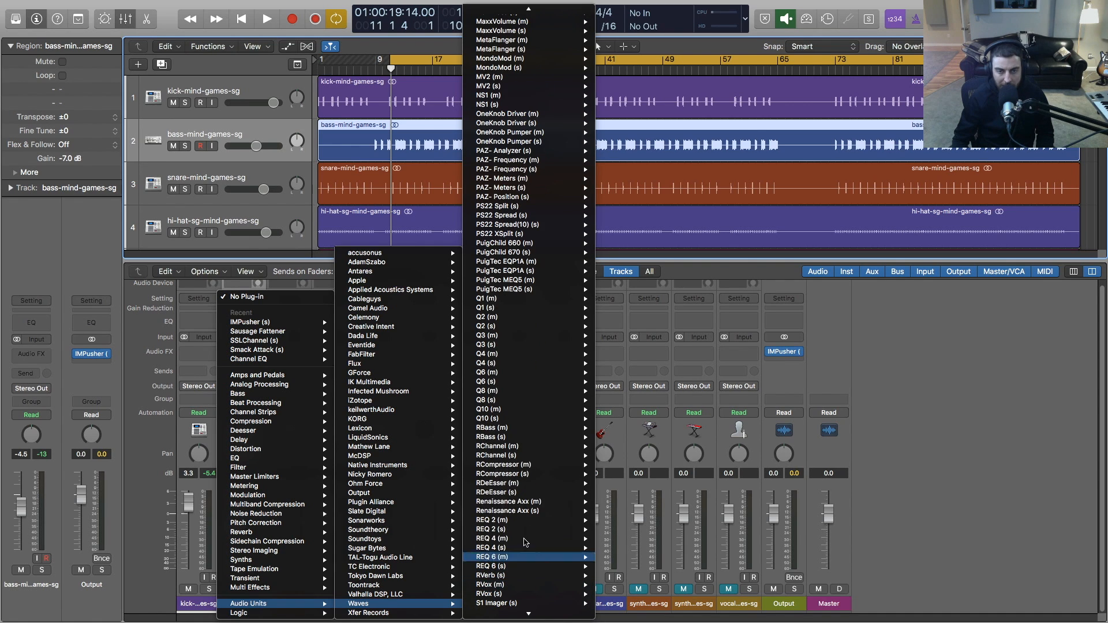
left_click(497, 436)
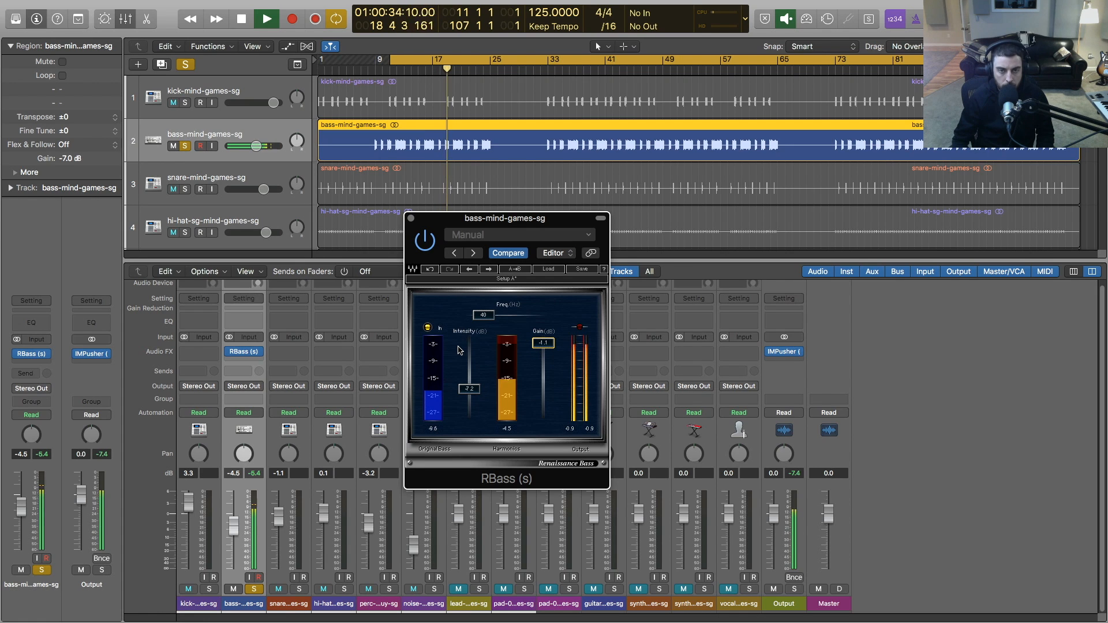
Insert Bitcrusher in the bass strip's second slot and pull its Mix knob down to 0%
left_click(242, 351)
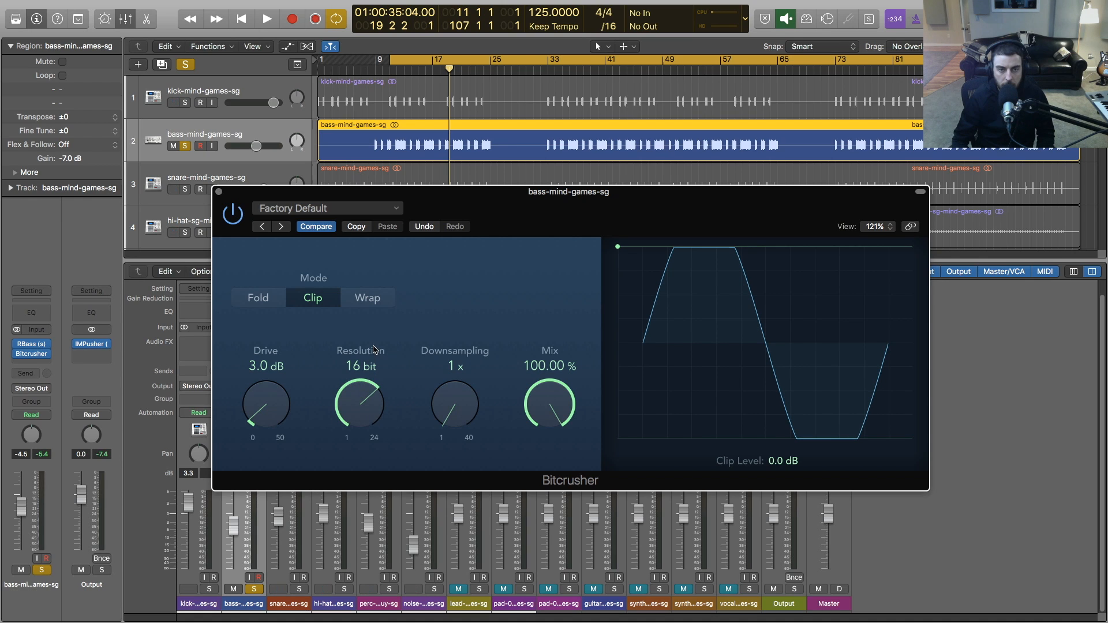
mouse_move(342, 404)
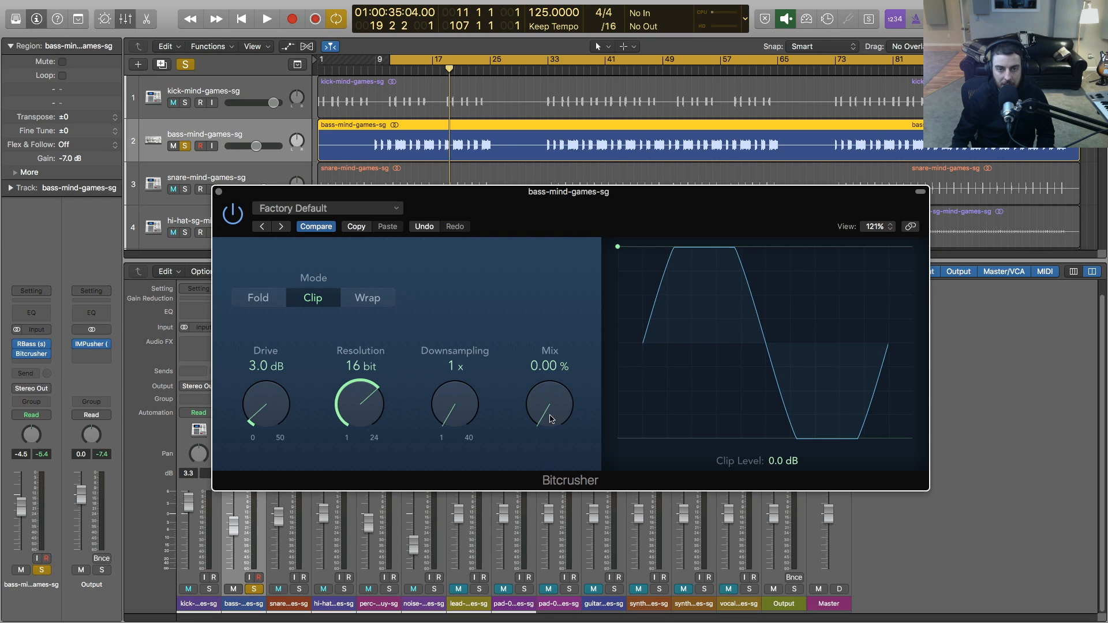
left_click(258, 298)
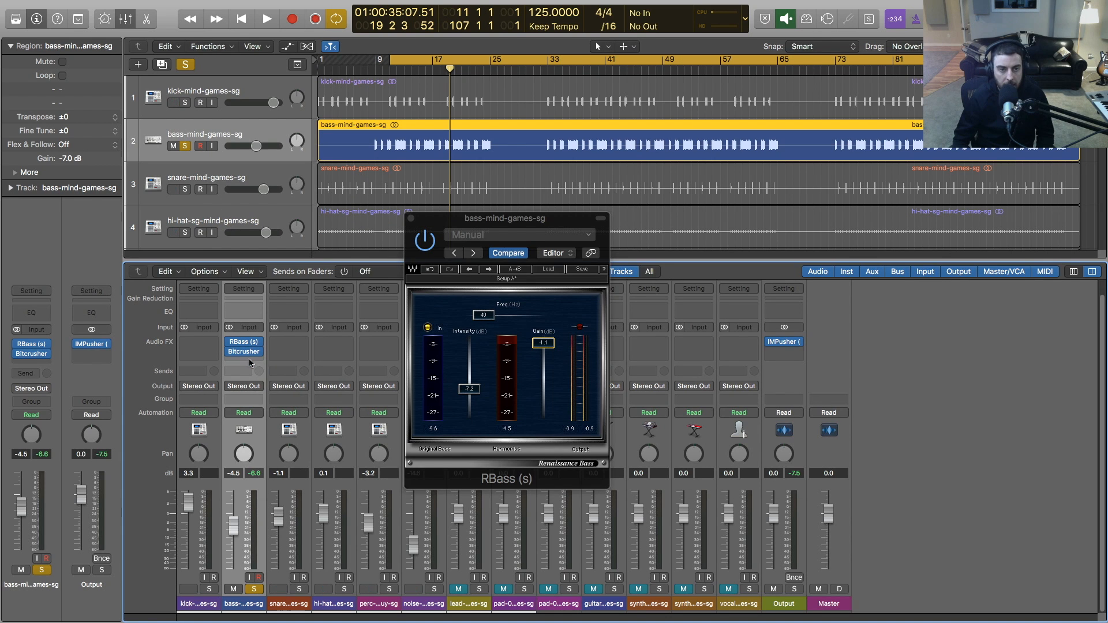
Insert StereoDelta in the bass strip's third slot and audition the soloed bass chain
left_click(254, 588)
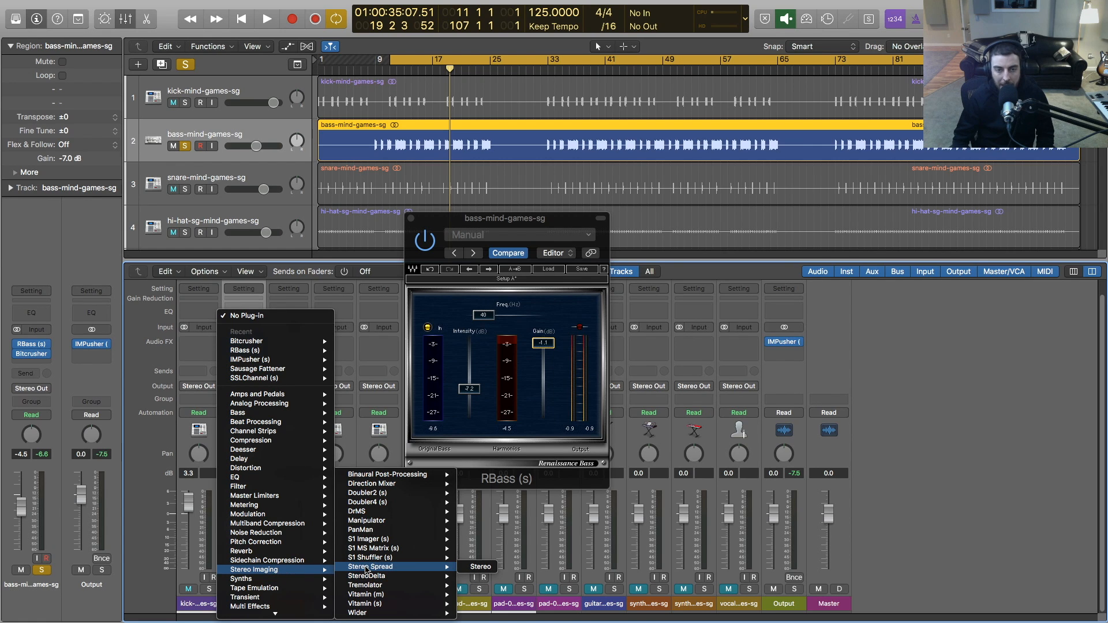
left_click(366, 575)
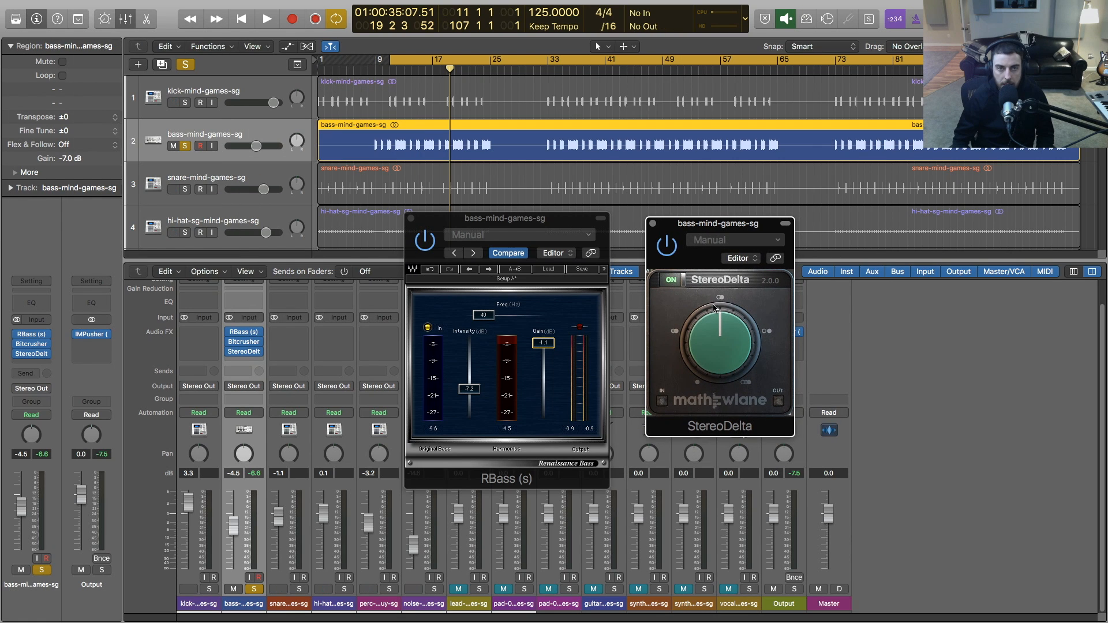
left_click(267, 19)
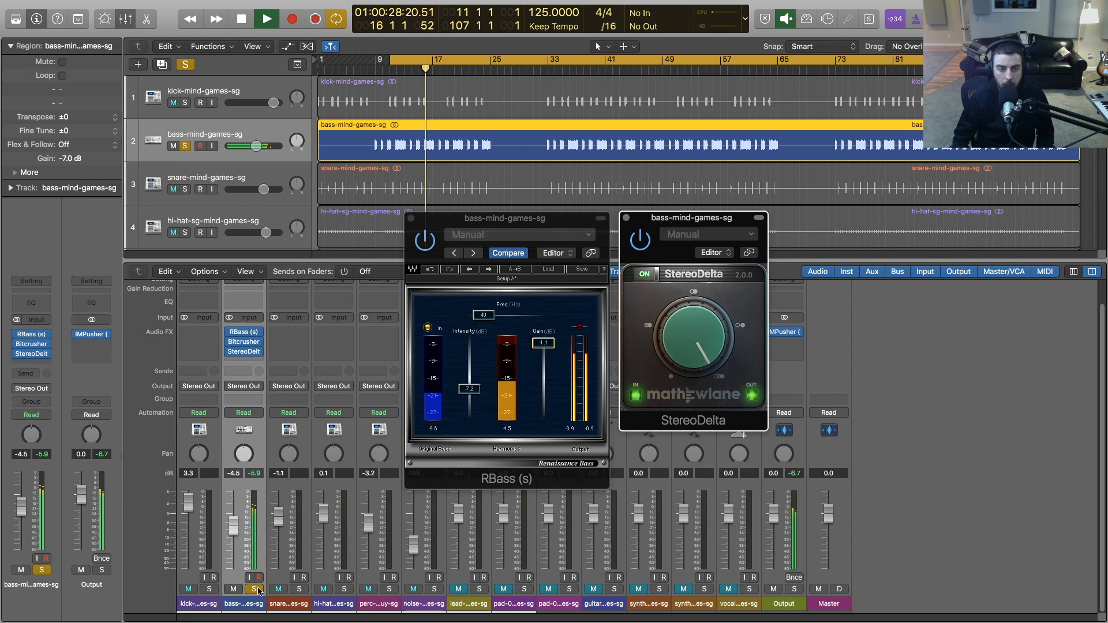
Unsolo the bass strip and bring up the kick channel's Channel EQ window
left_click(266, 18)
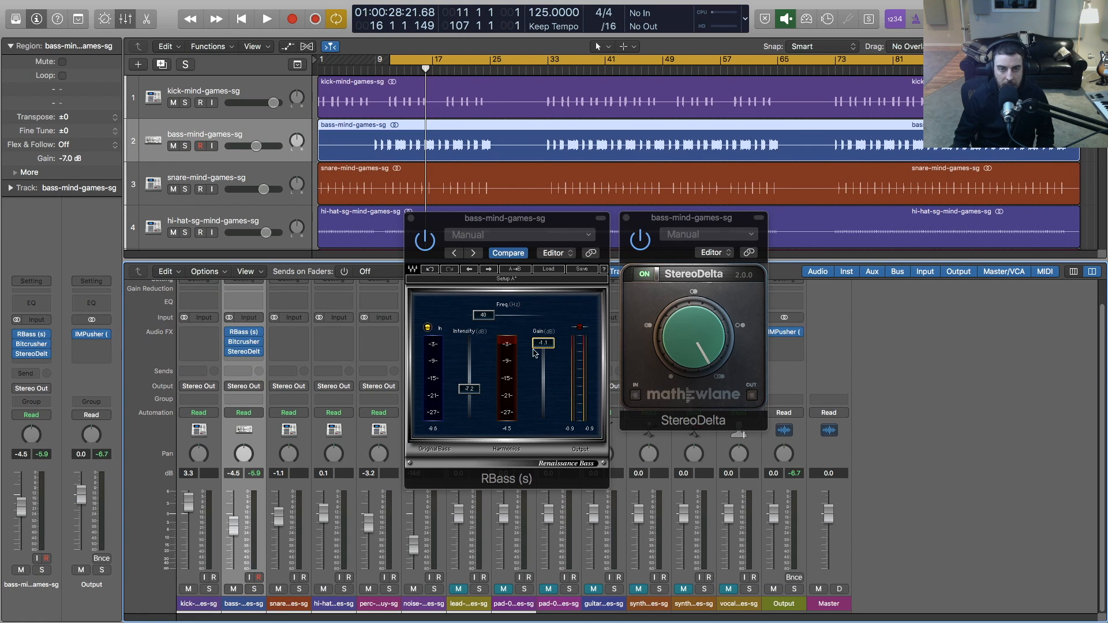
mouse_move(516, 398)
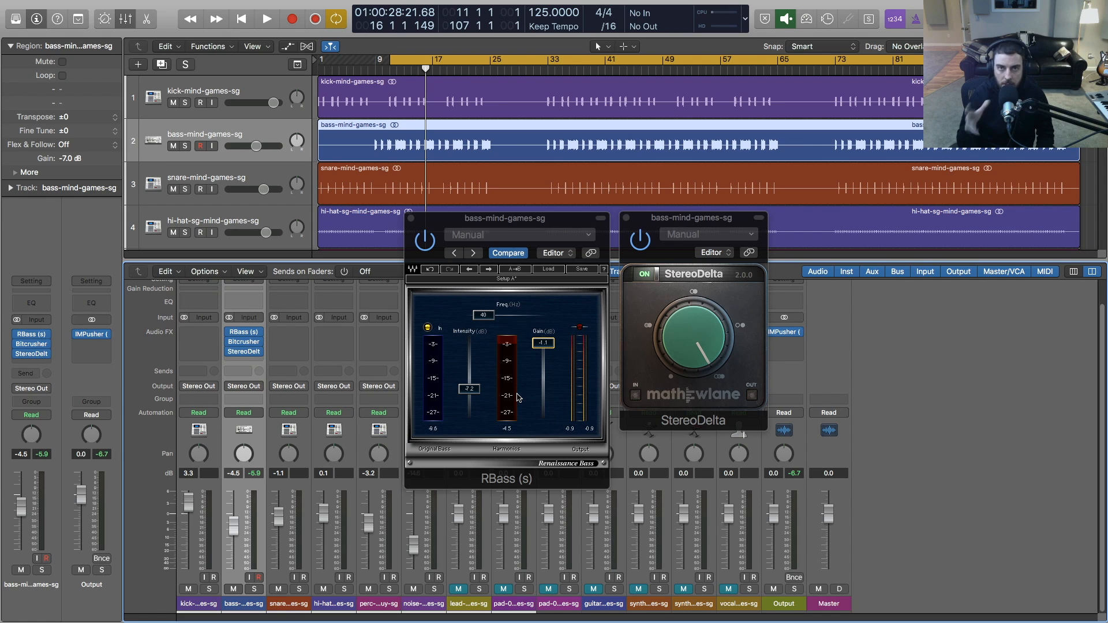
mouse_move(345, 460)
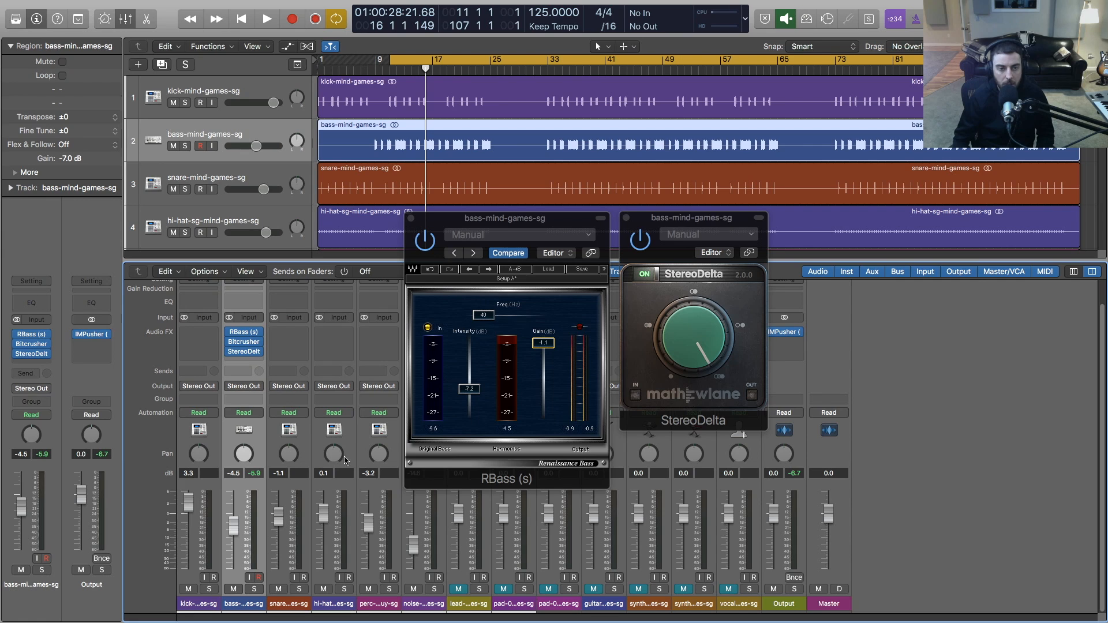
mouse_move(289, 502)
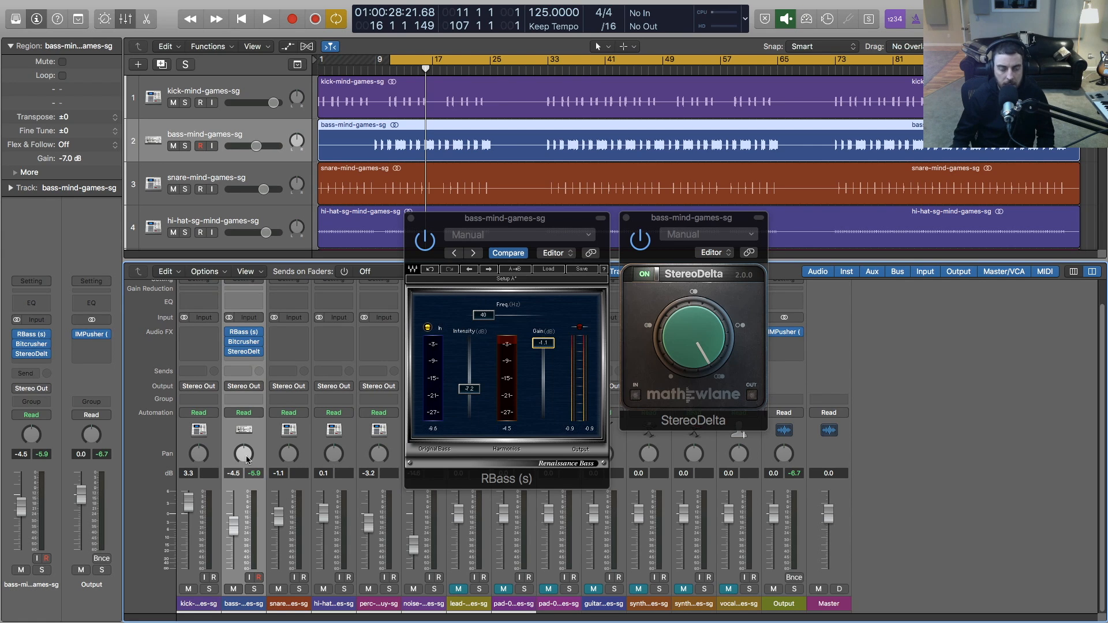
left_click(266, 18)
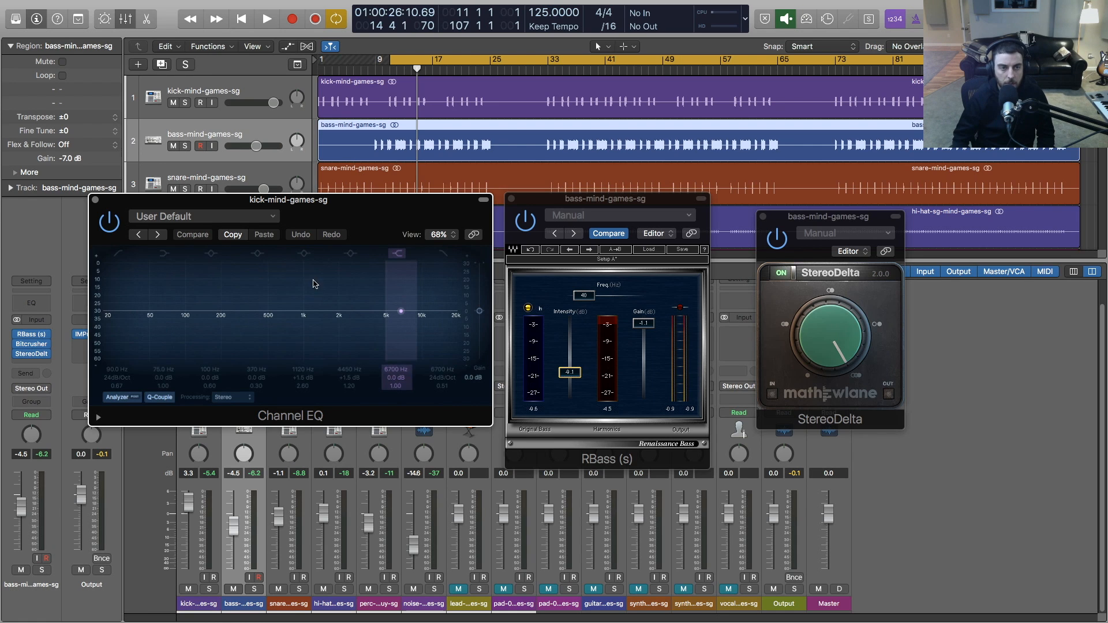
Pull the bass EQ's 50 Hz band down to about -4.5 dB during playback and close the EQ windows
left_click(266, 19)
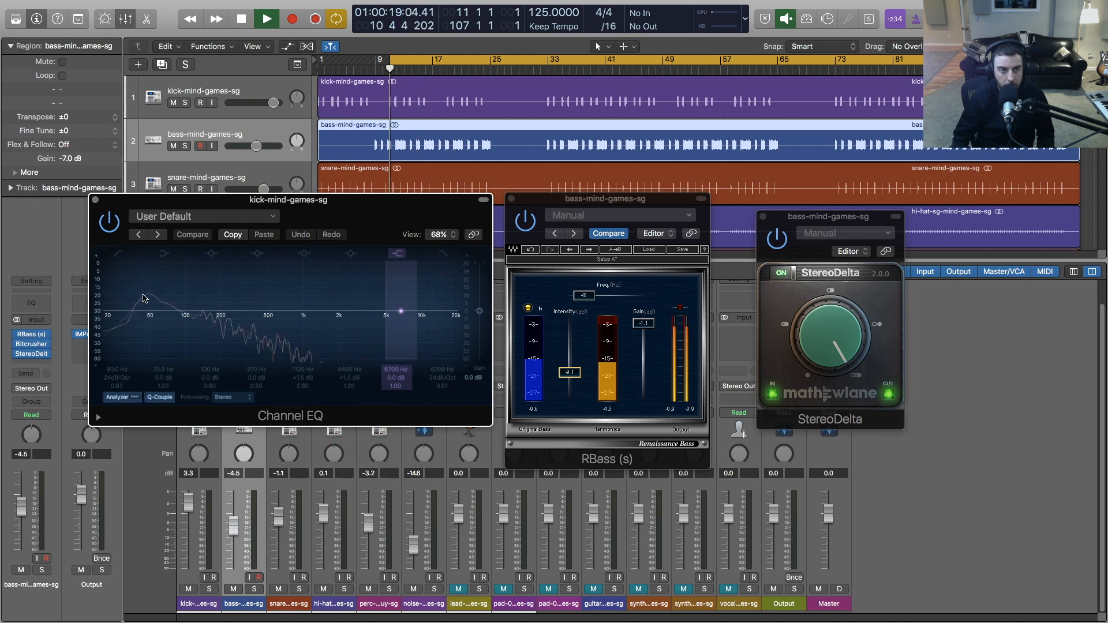
left_click(266, 20)
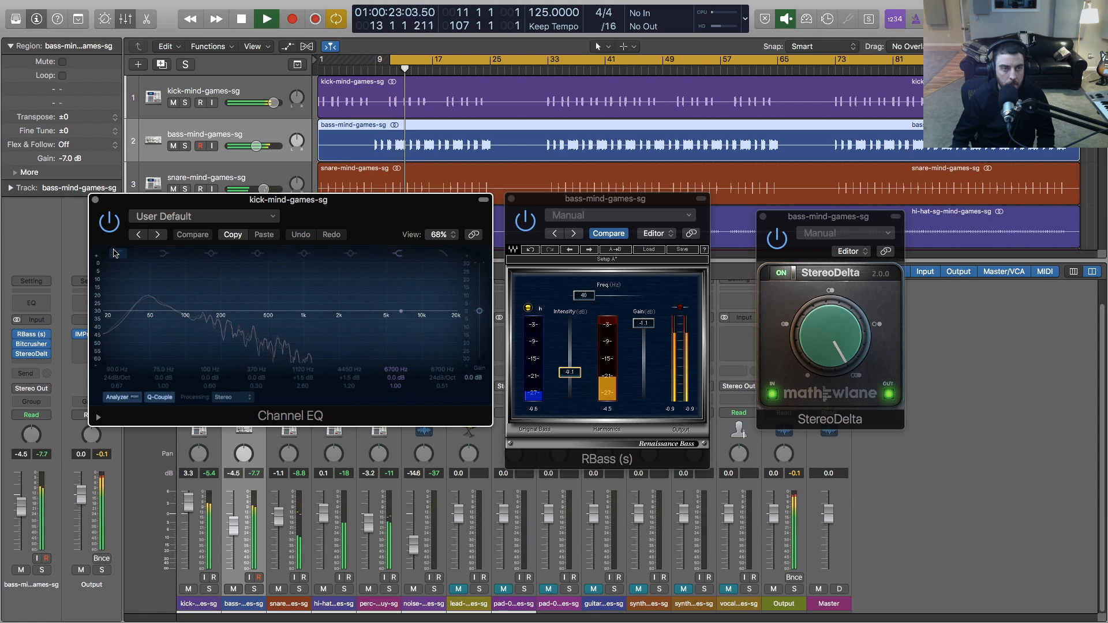
left_click(241, 18)
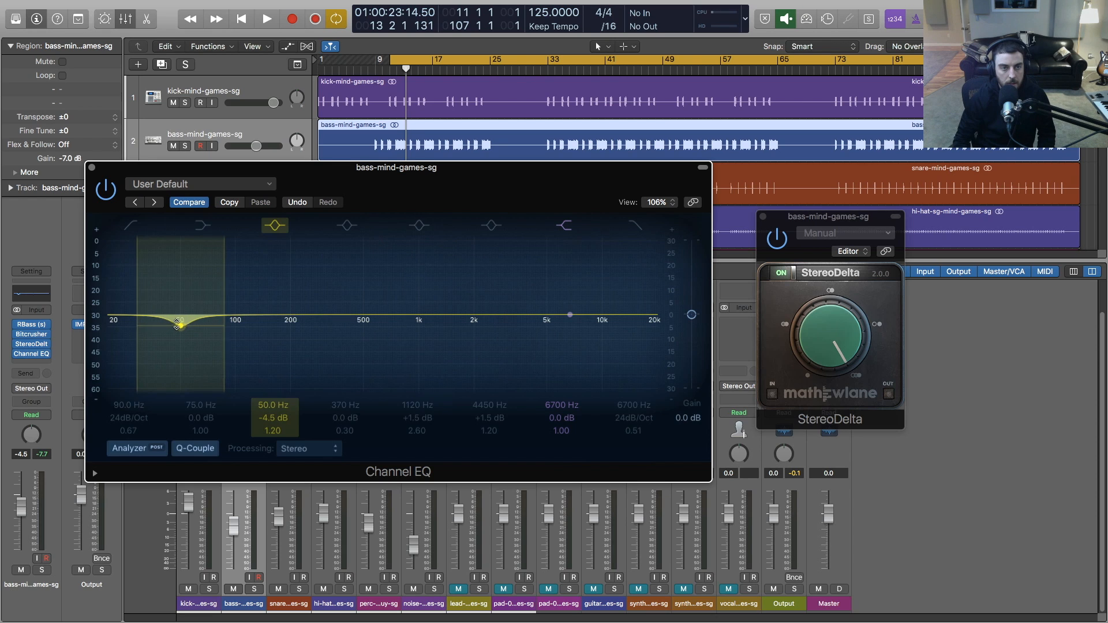
left_click(265, 20)
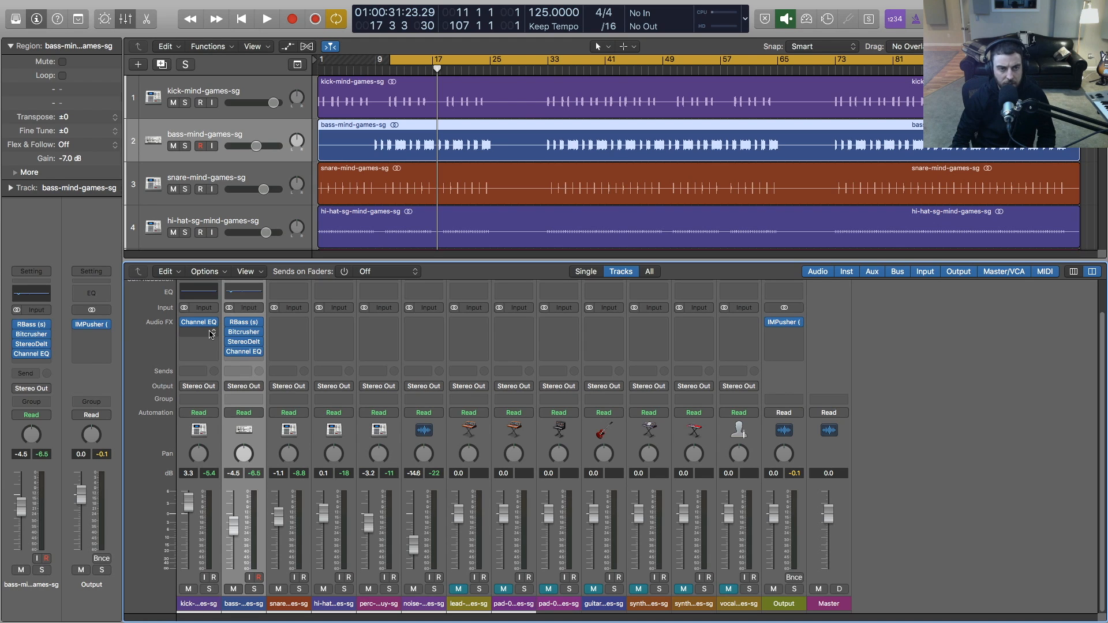
Insert the stereo SSLChannel strip after the kick's Channel EQ and check the existing EQ
left_click(199, 322)
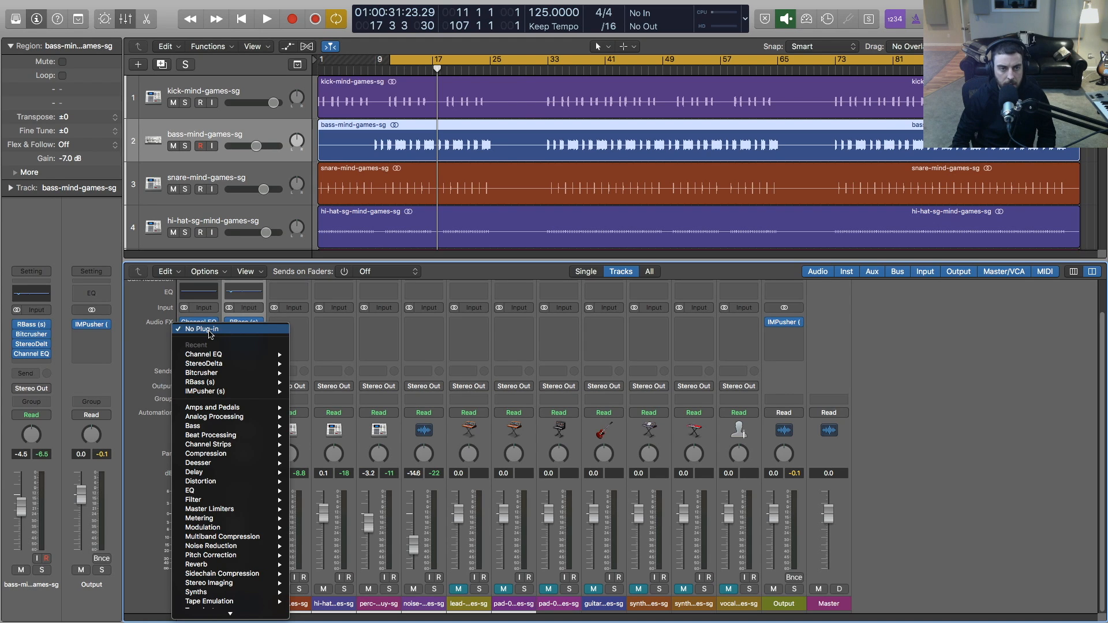
left_click(204, 604)
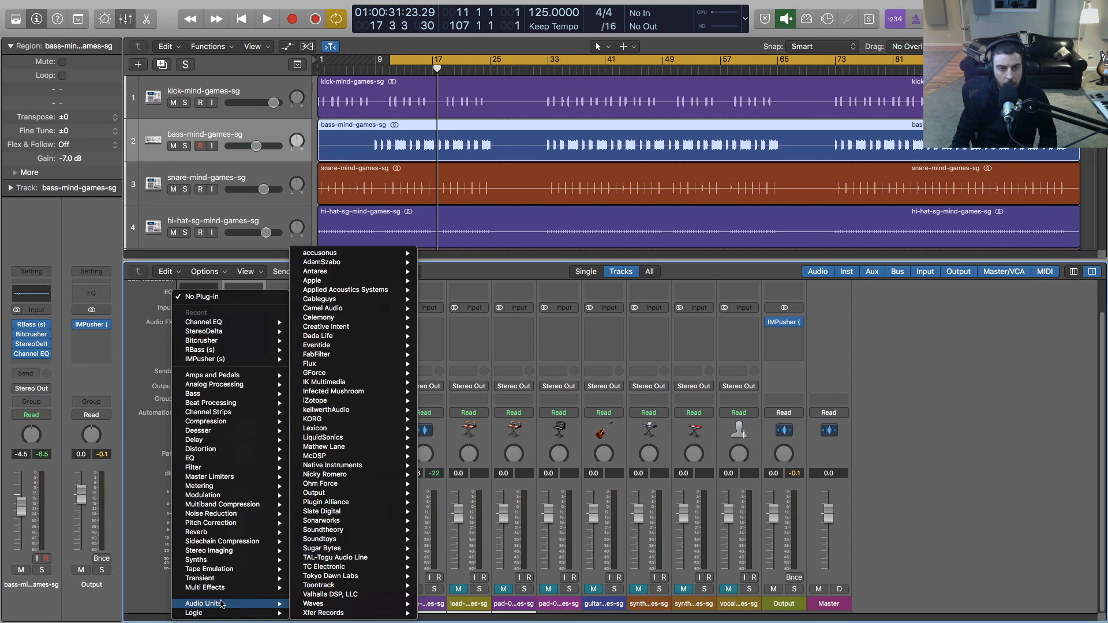
mouse_move(210, 523)
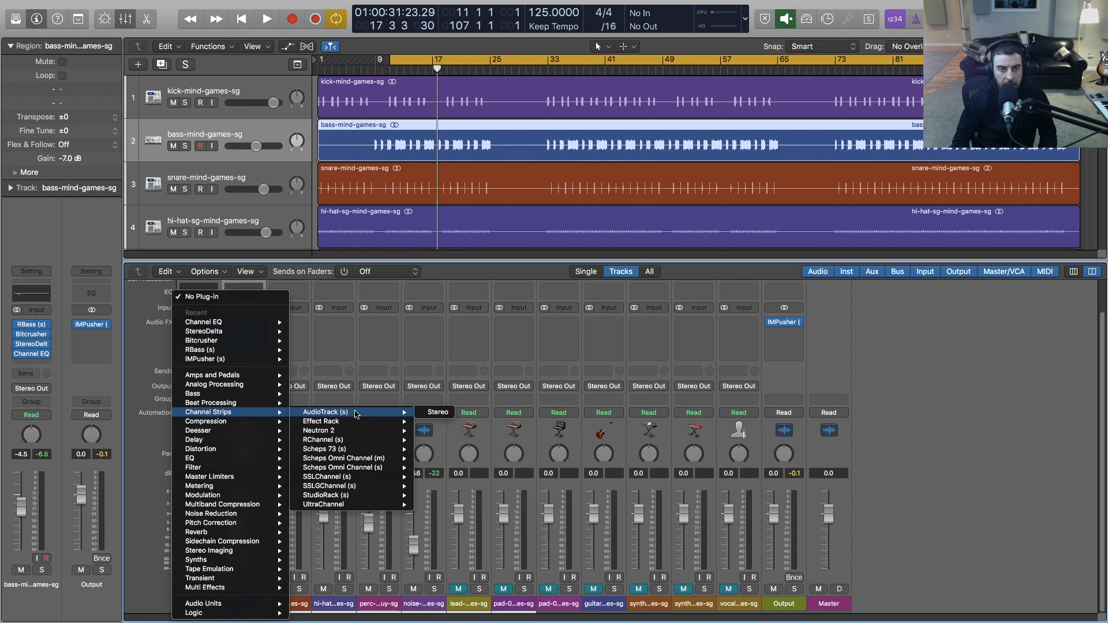
mouse_move(329, 477)
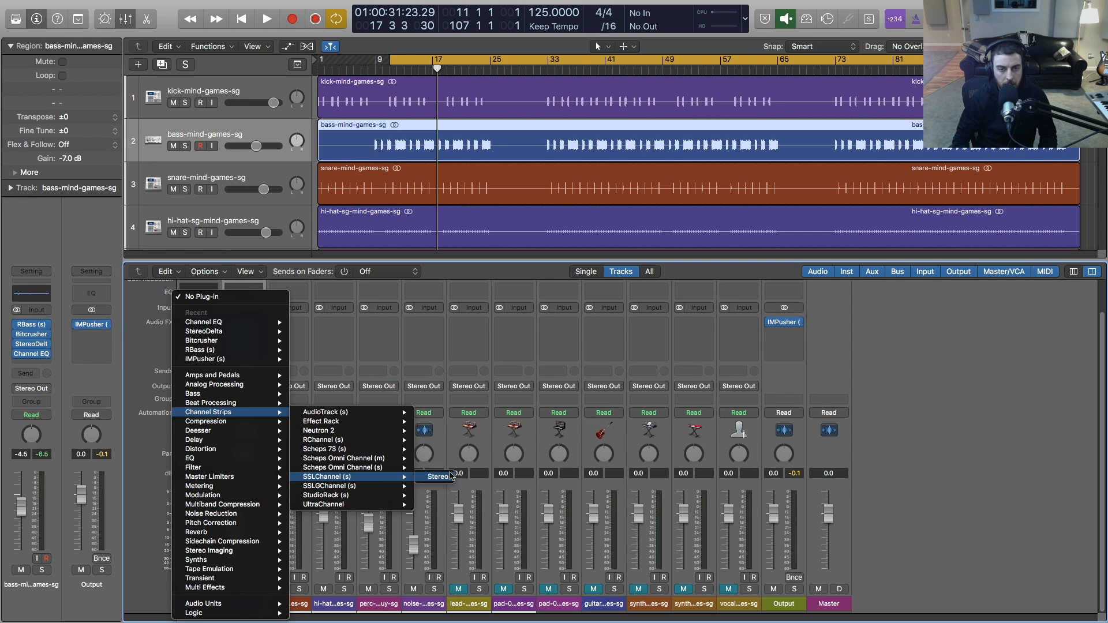
left_click(437, 476)
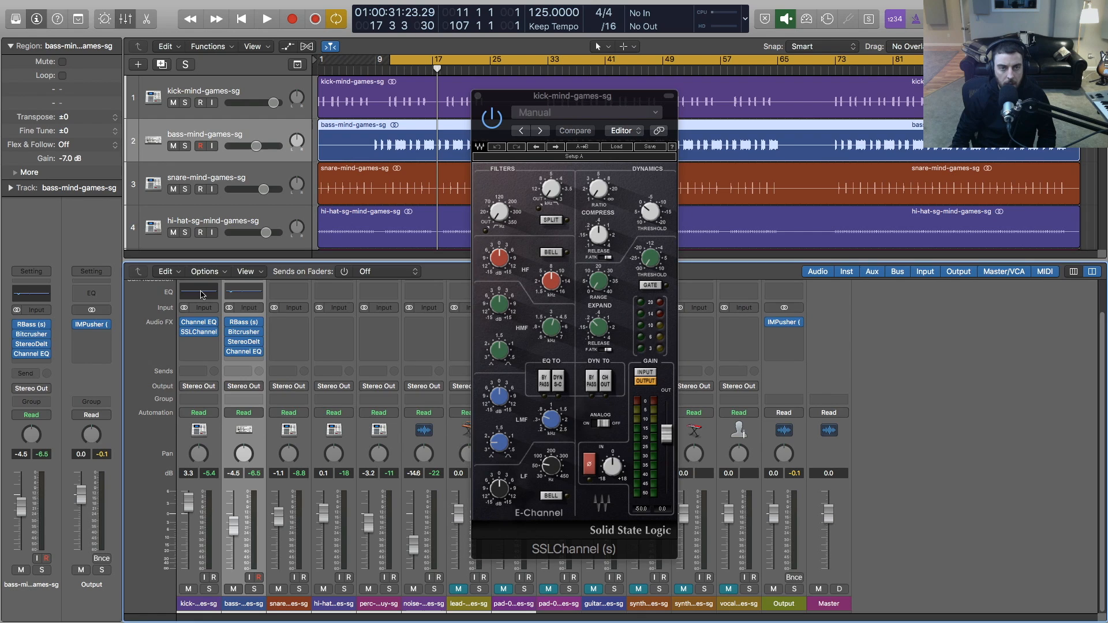
double_click(197, 321)
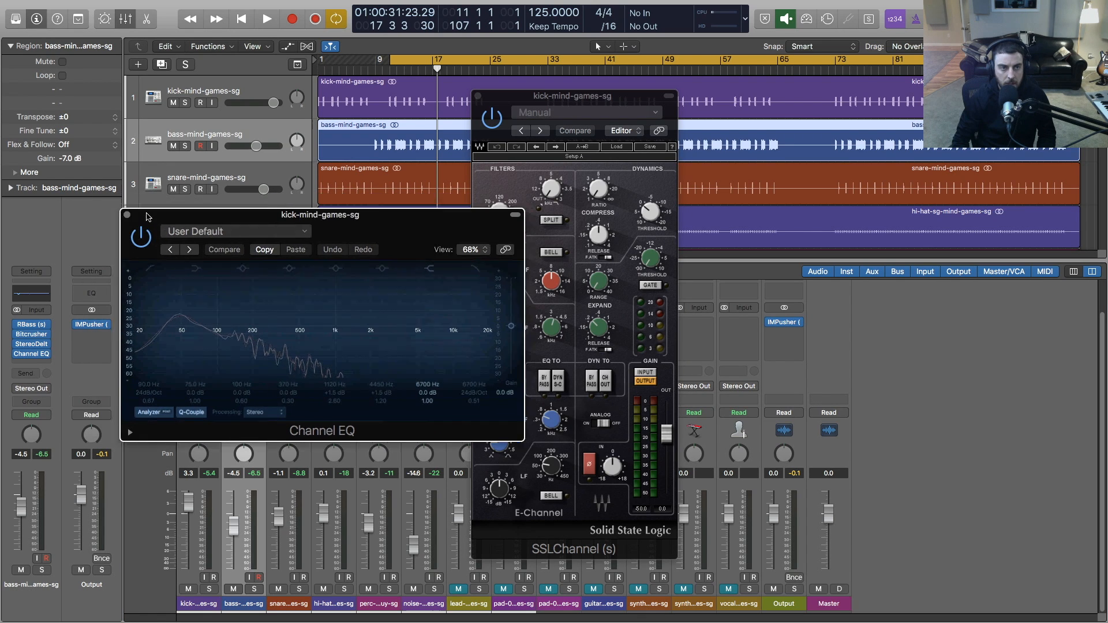
left_click(127, 214)
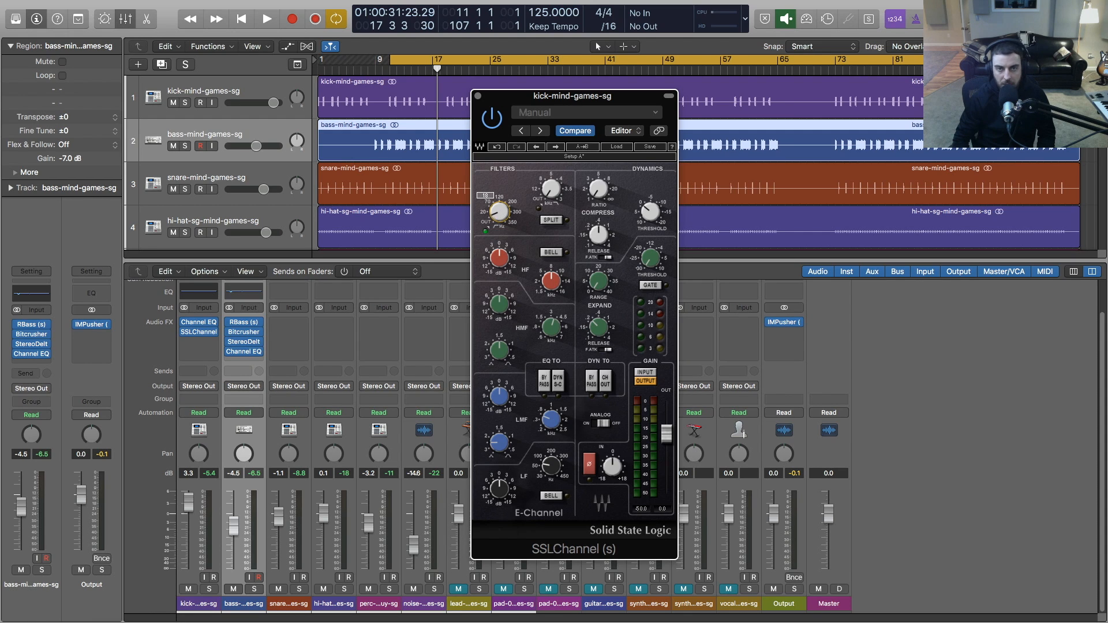
Audition the kick while tuning the SSL strip's HPF, Ratio and HMF knobs
left_click(267, 19)
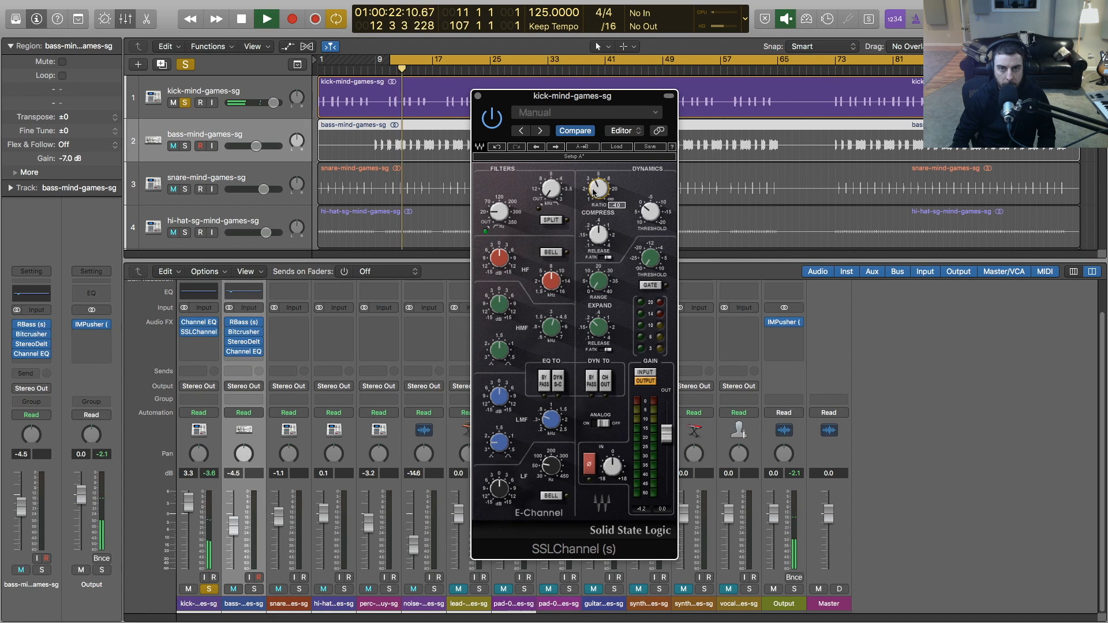
left_click(267, 18)
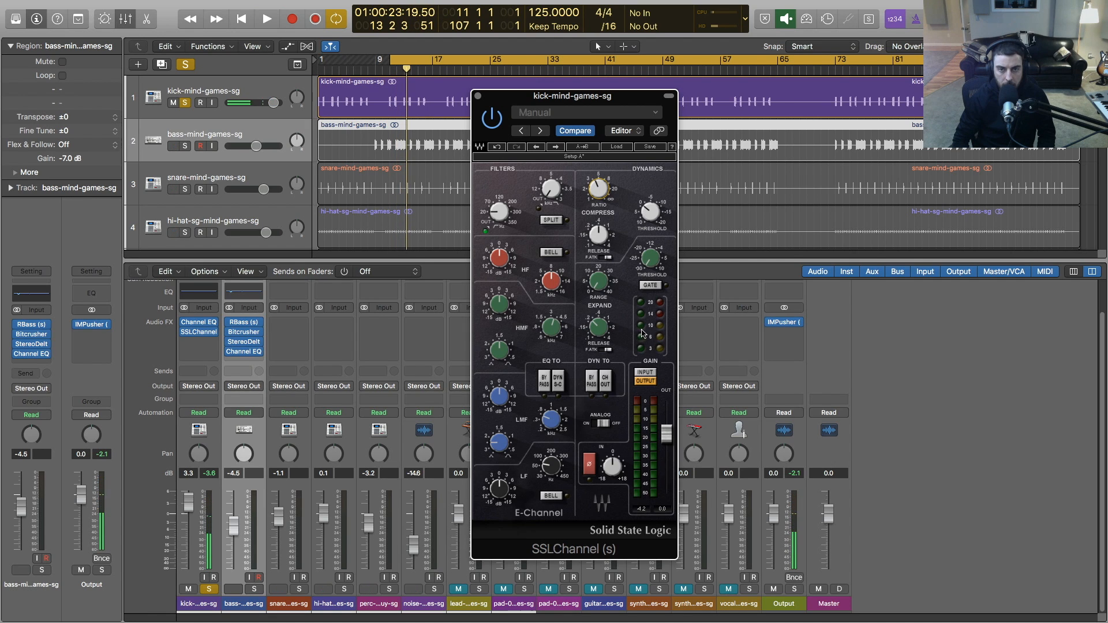
left_click(266, 18)
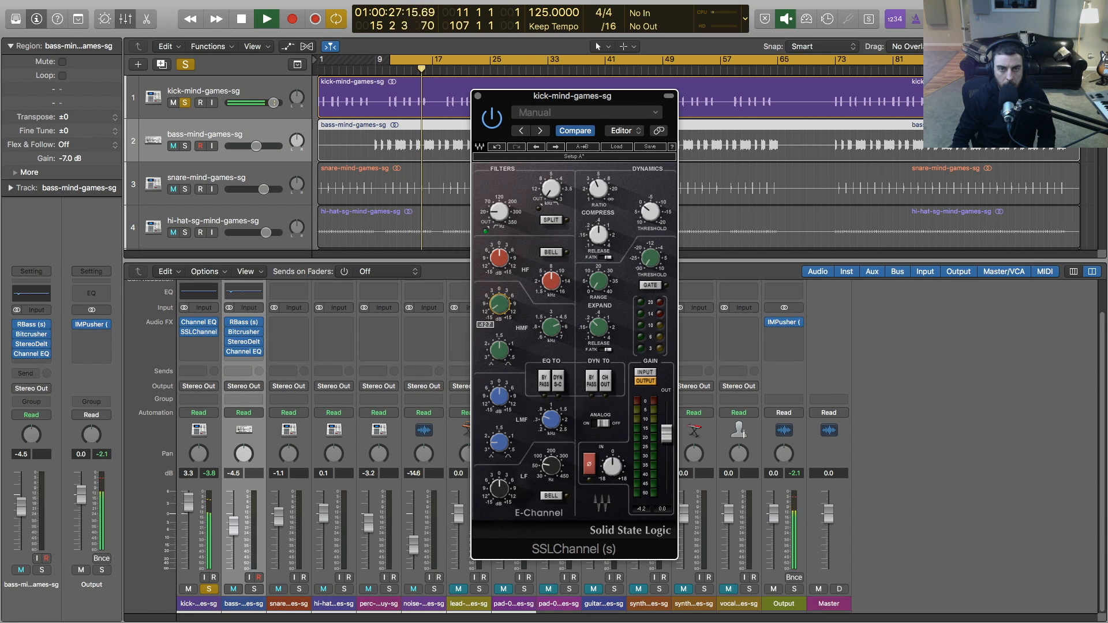
left_click(266, 18)
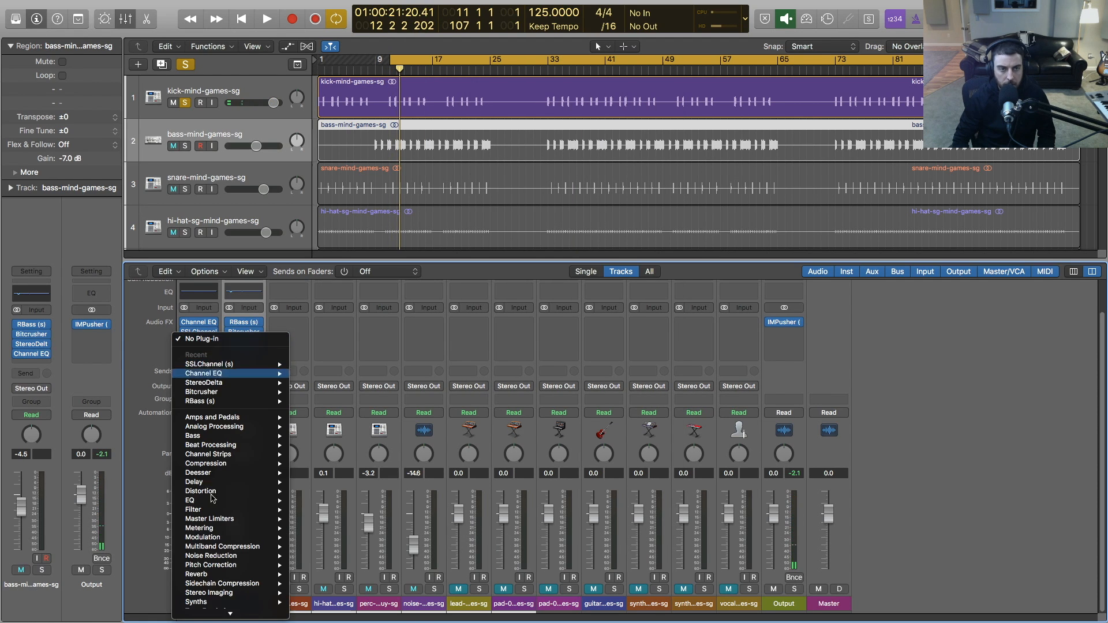
mouse_move(196, 530)
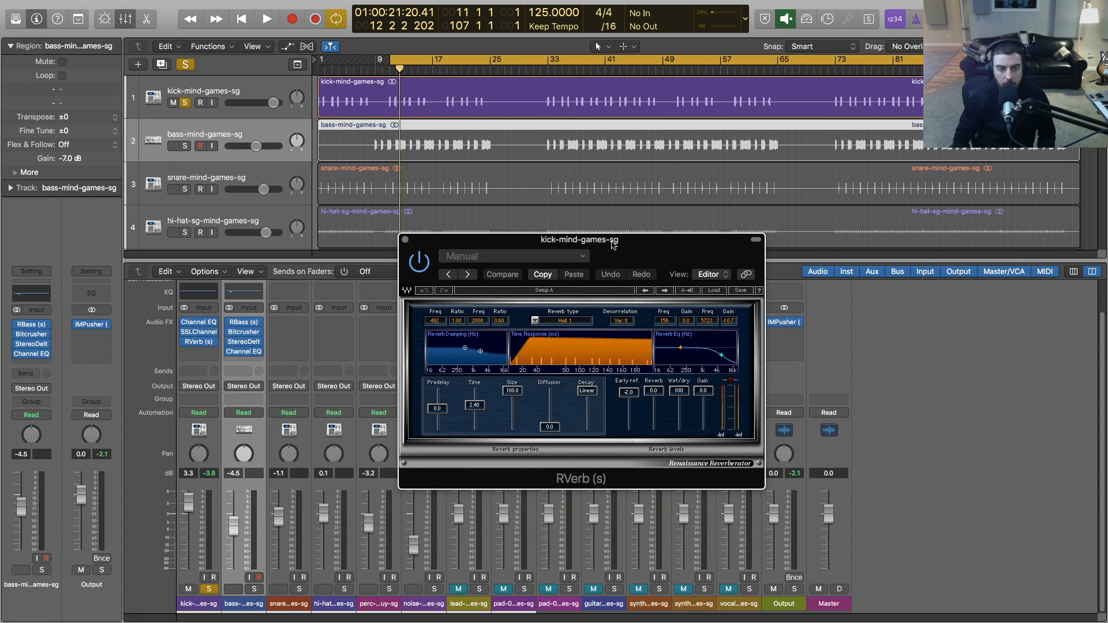
Set the kick's RVerb to Plate 1 with Time 0.26, Size 72.8 and Wet/Dry 35, then audition it
left_click(506, 279)
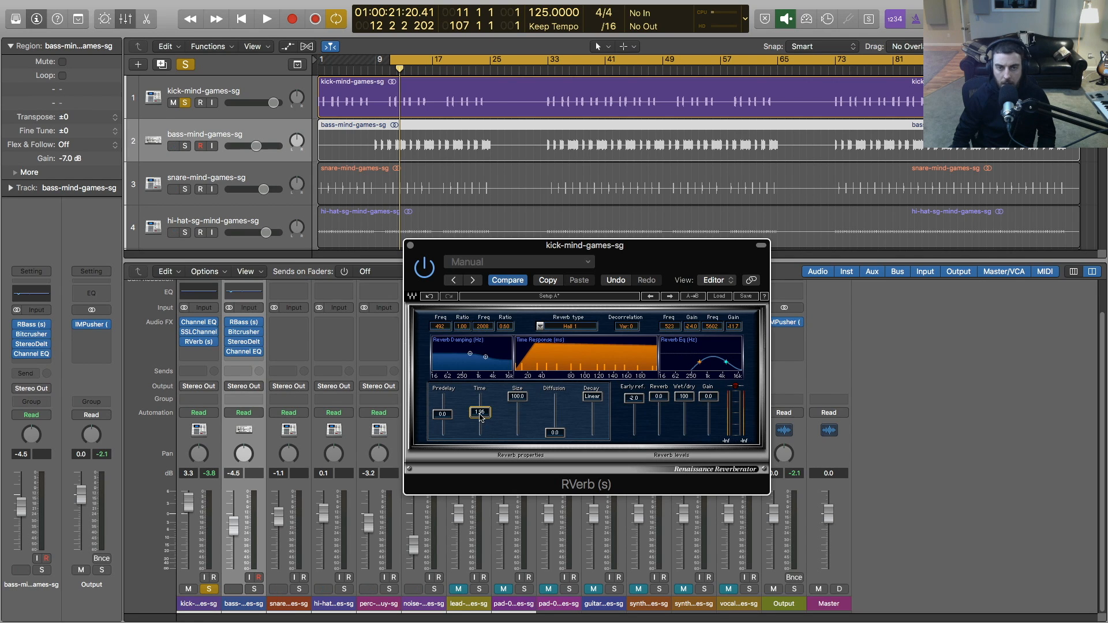
left_click(266, 19)
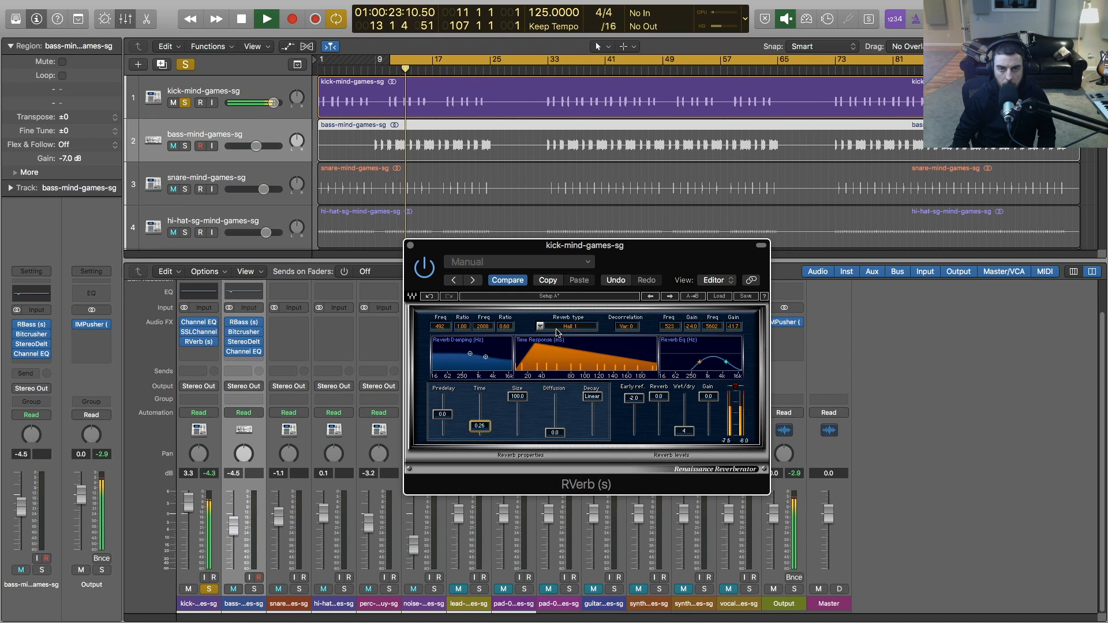
left_click(569, 327)
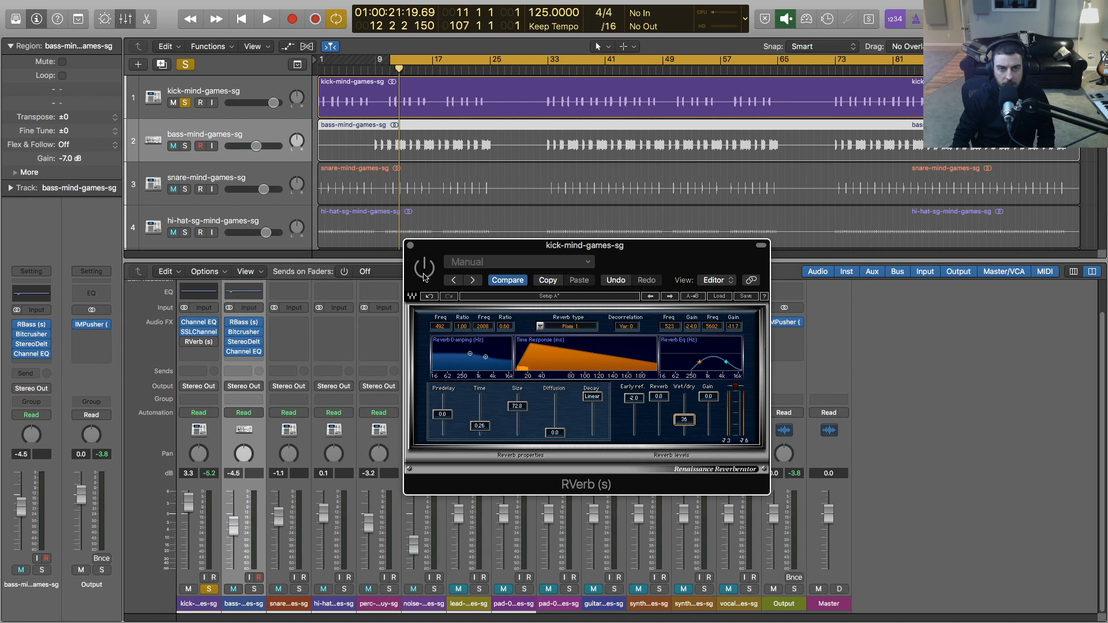
left_click(267, 18)
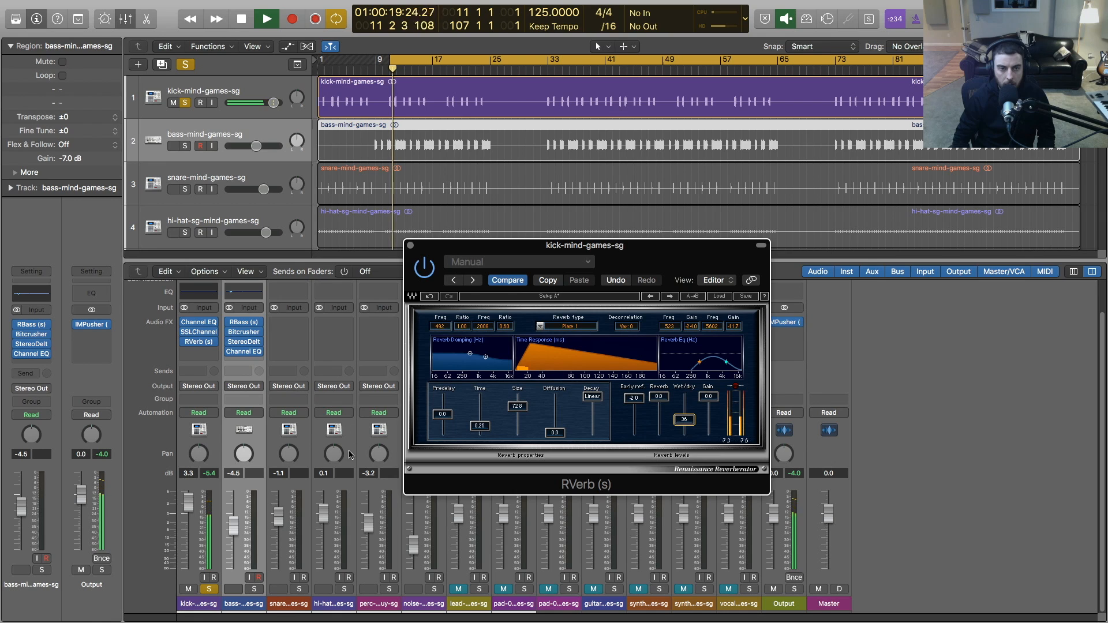
left_click(266, 15)
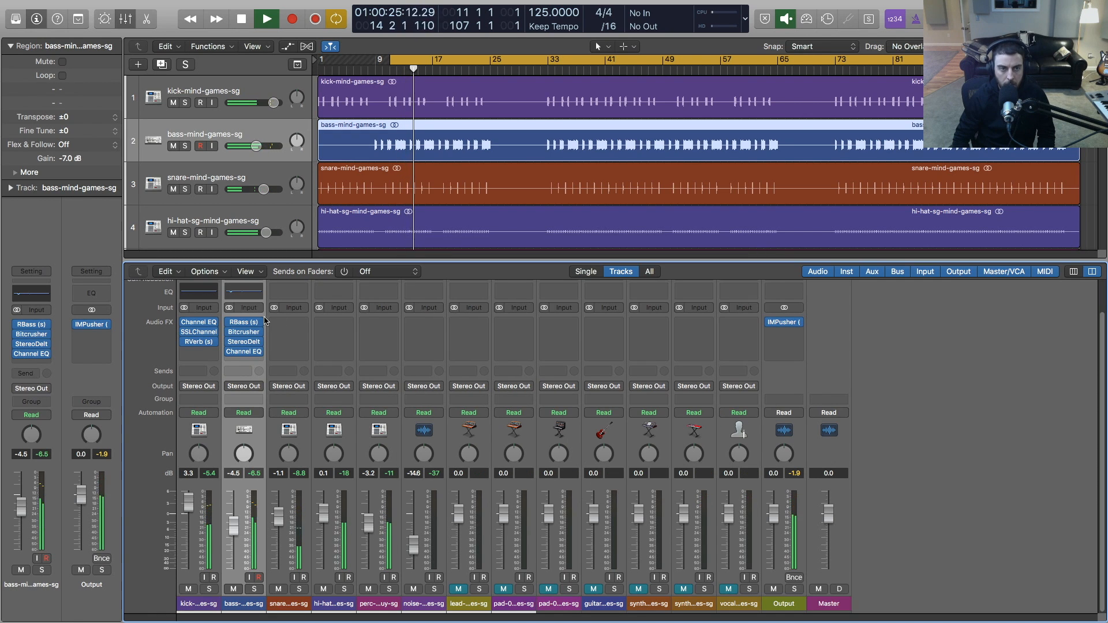
Insert Smack Attack before RVerb on the kick strip and raise its Attack knob
left_click(244, 341)
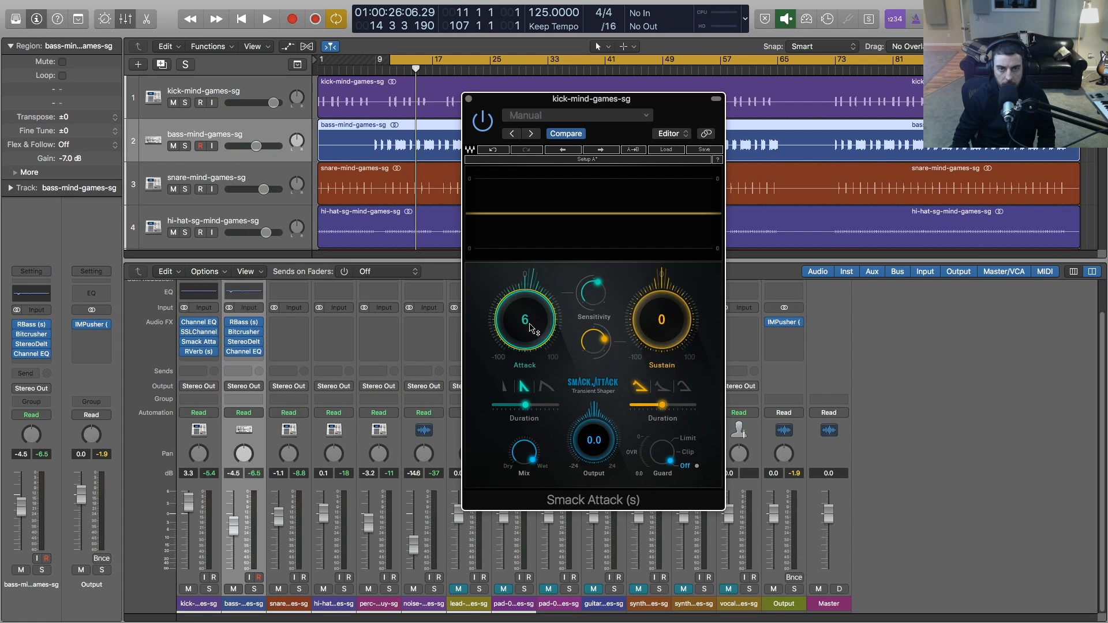
left_click(265, 18)
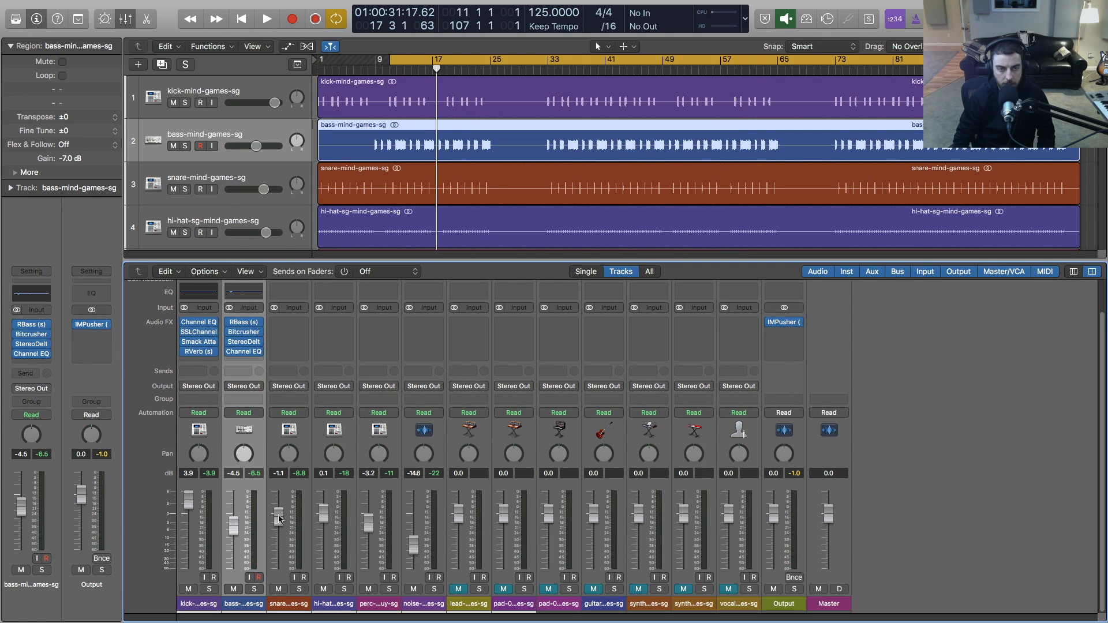
Give the snare a Channel EQ low cut at 94 Hz, 48 dB/Oct, then insert RVerb
left_click(264, 18)
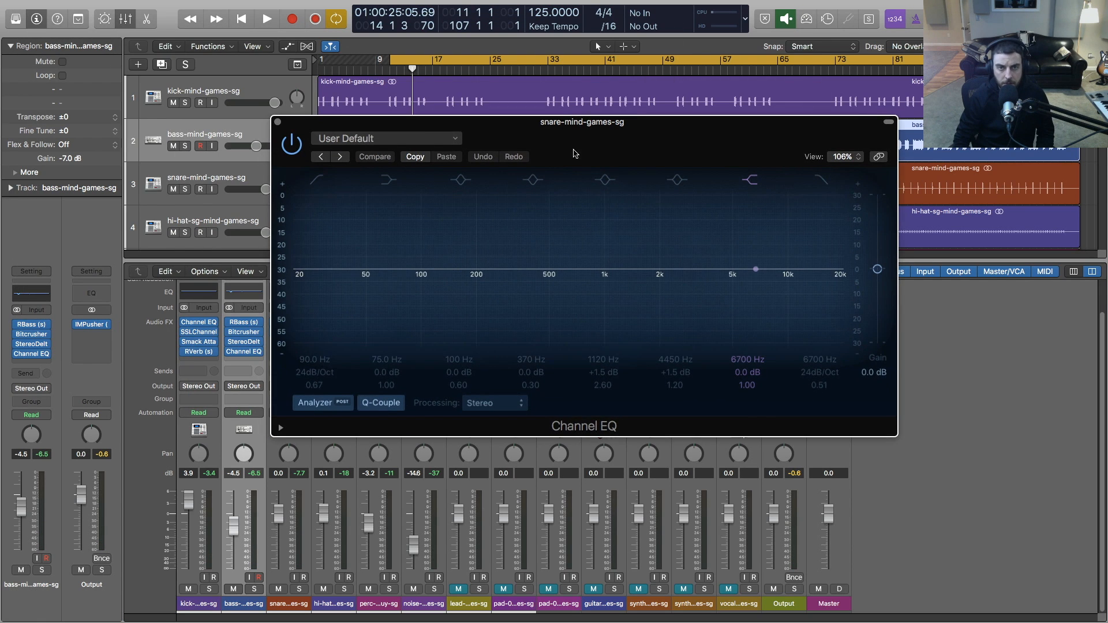
left_click(267, 19)
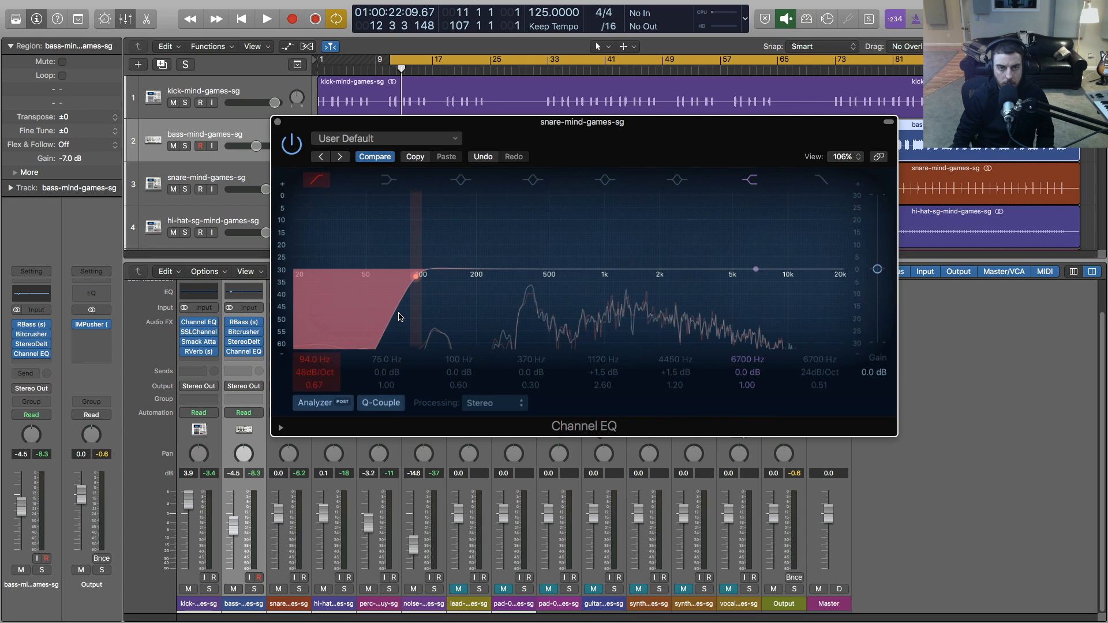
left_click(267, 18)
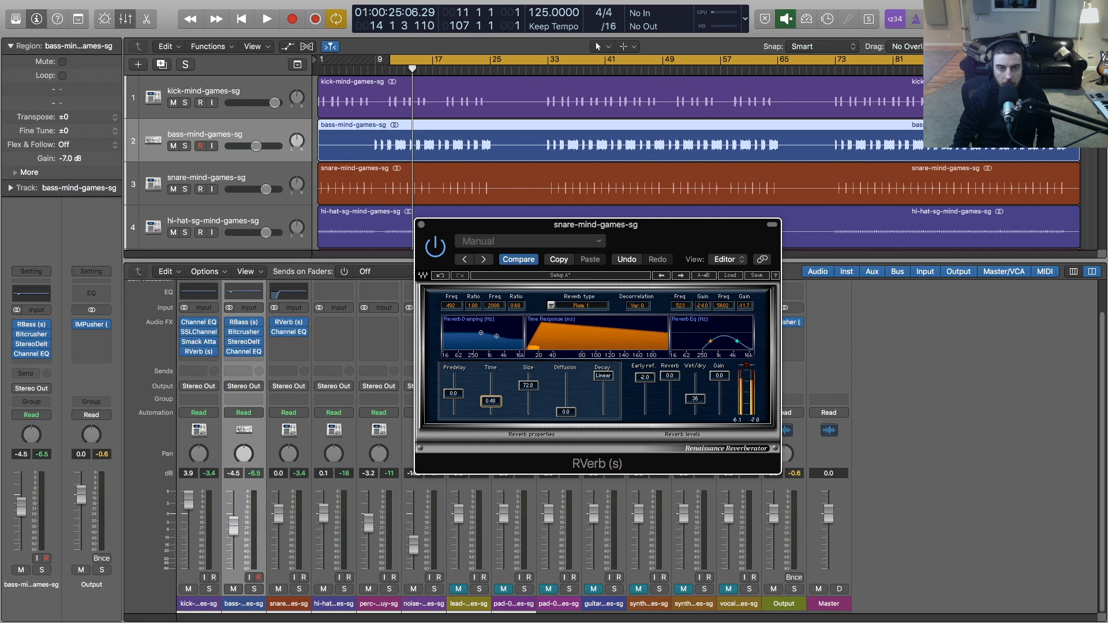
Close the snare's RVerb window and move to the hi-hat channel strip
left_click(266, 19)
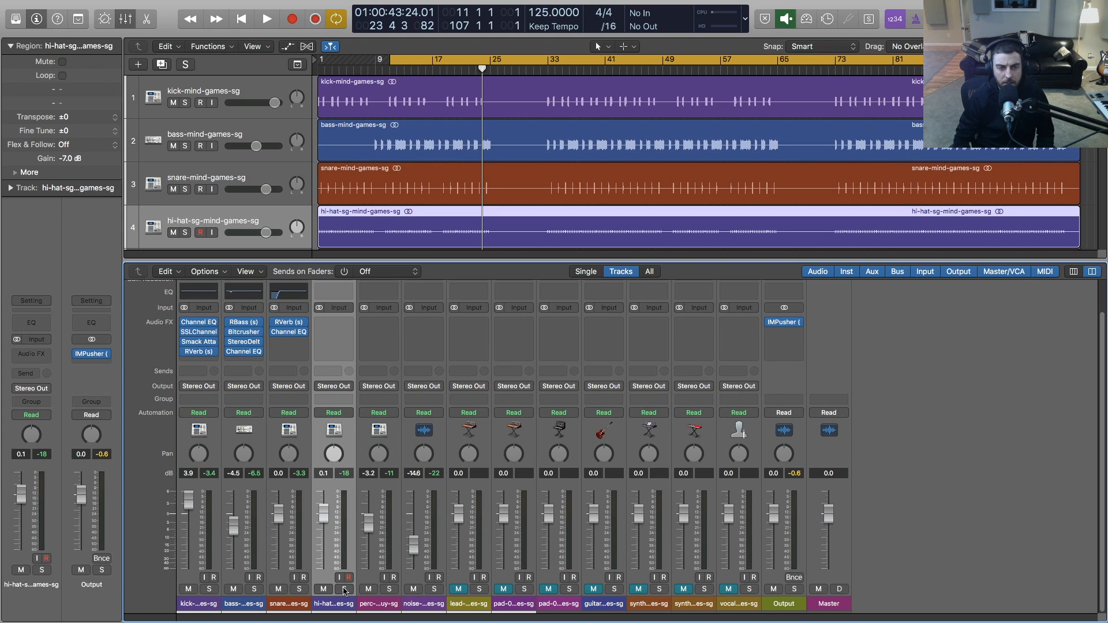
Insert the stereo Waves Doubler2 on the hi-hat and tweak its second voice
left_click(267, 18)
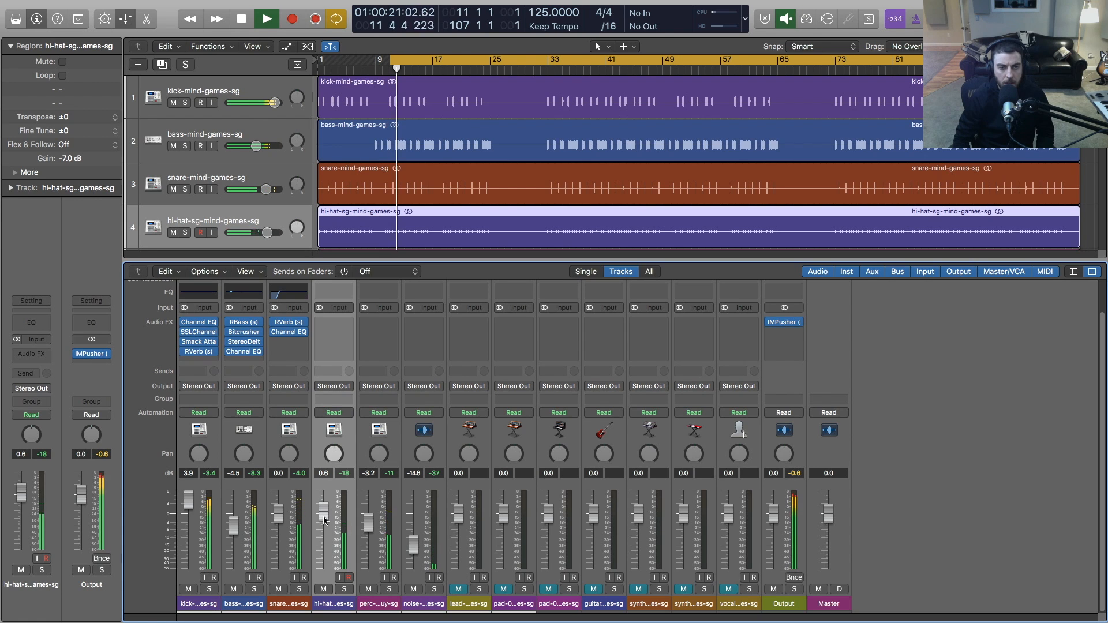
left_click(332, 322)
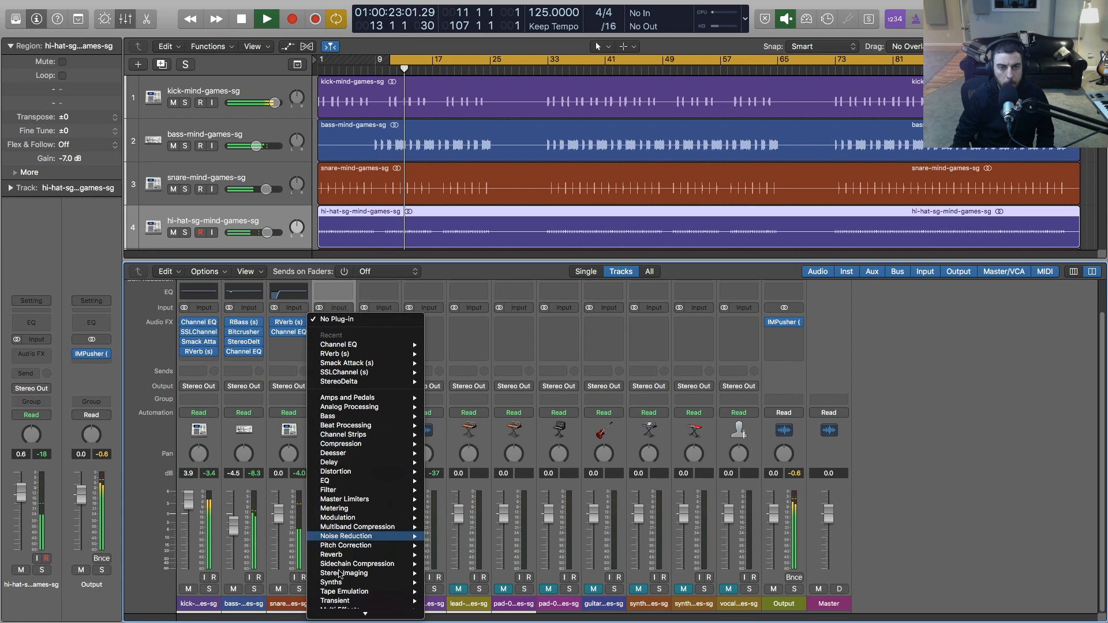
mouse_move(352, 572)
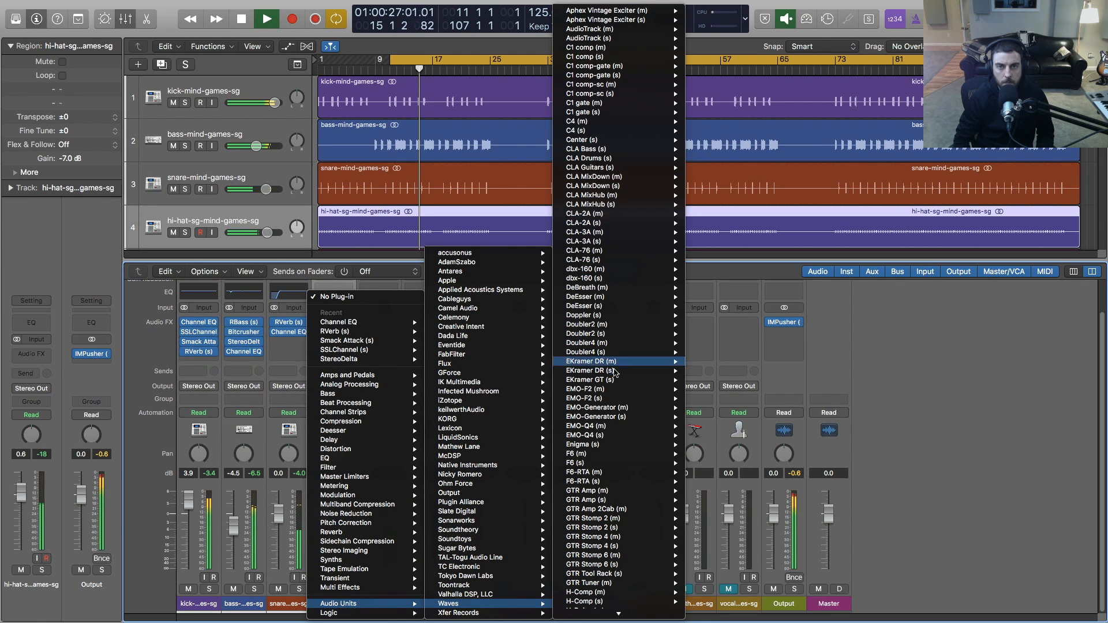
left_click(586, 342)
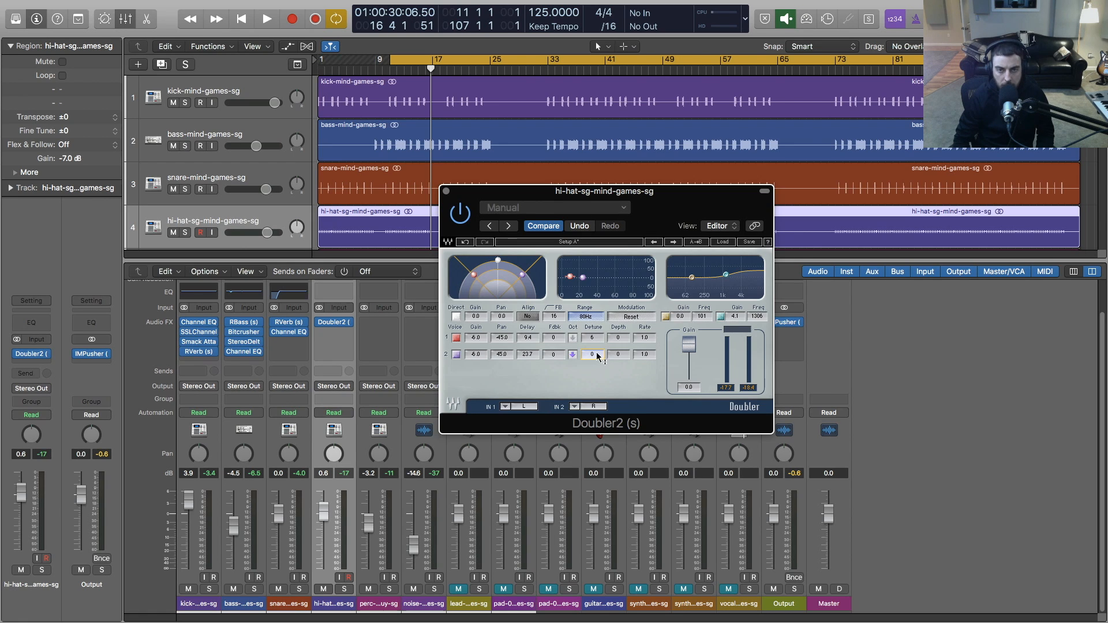
left_click(265, 19)
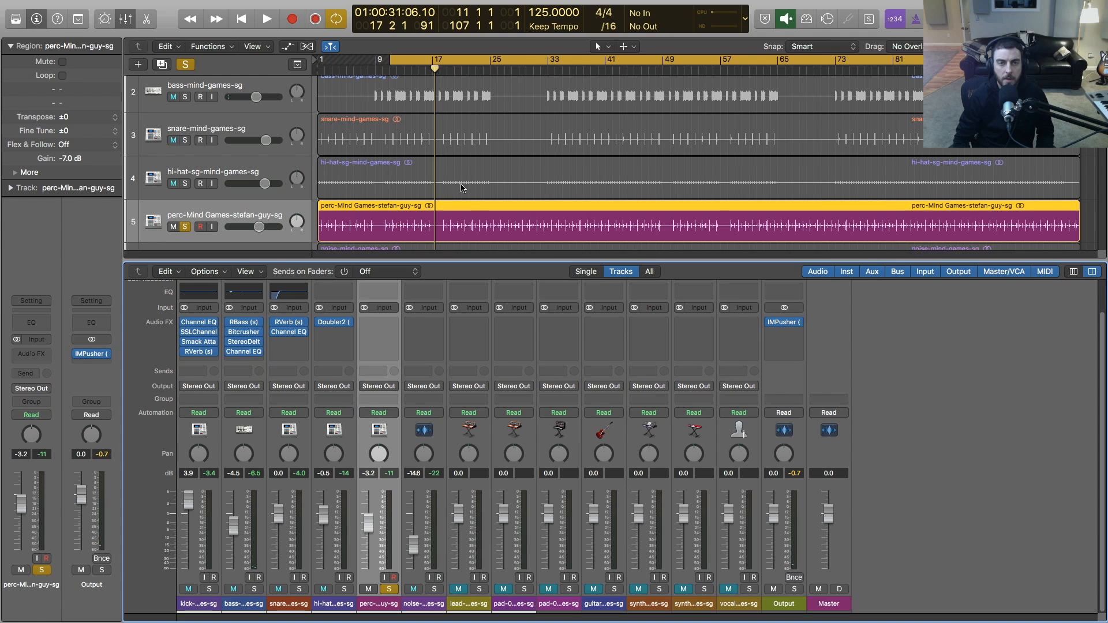
Insert the stereo Eventide UltraChannel on the percussion channel after Channel EQ
left_click(266, 18)
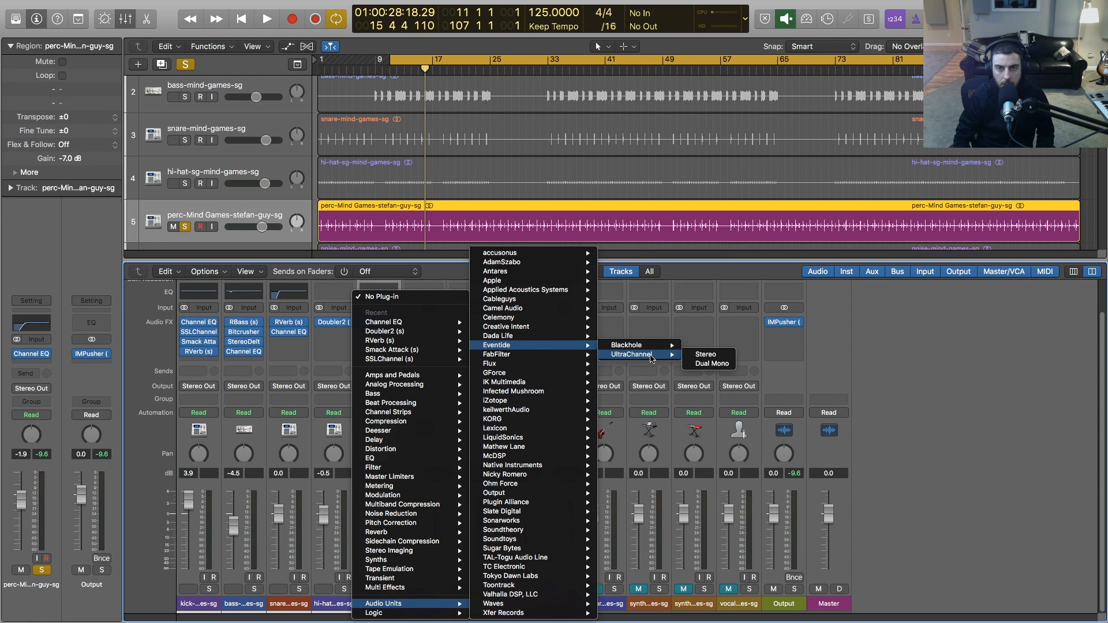
left_click(704, 354)
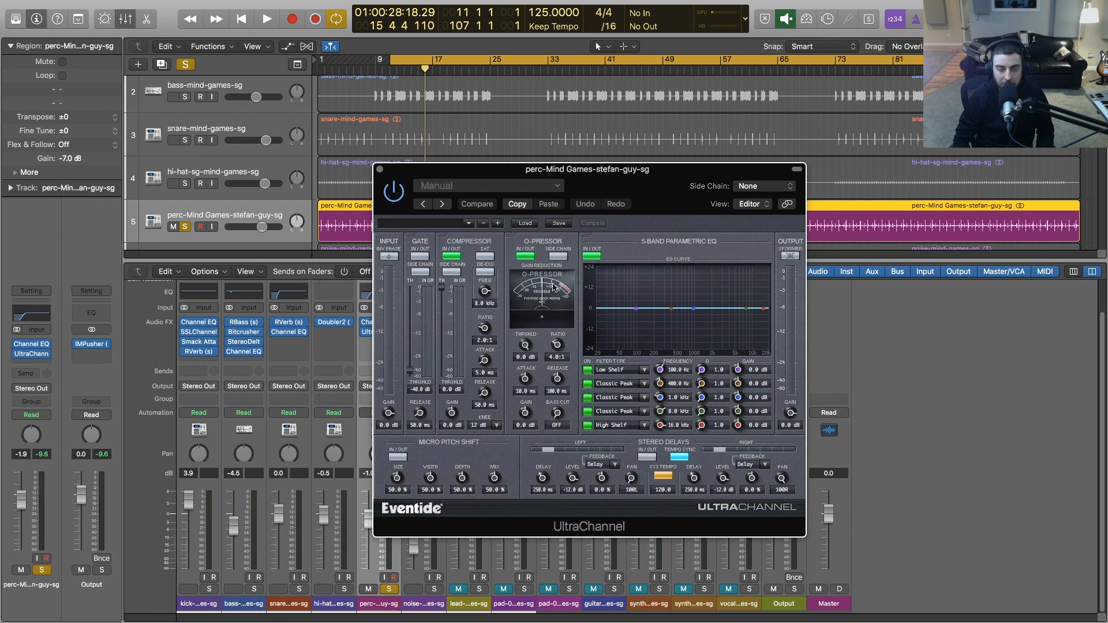
Set the O-Pressor to a low threshold and high ratio, fine-tuning the compression amount
left_click(267, 19)
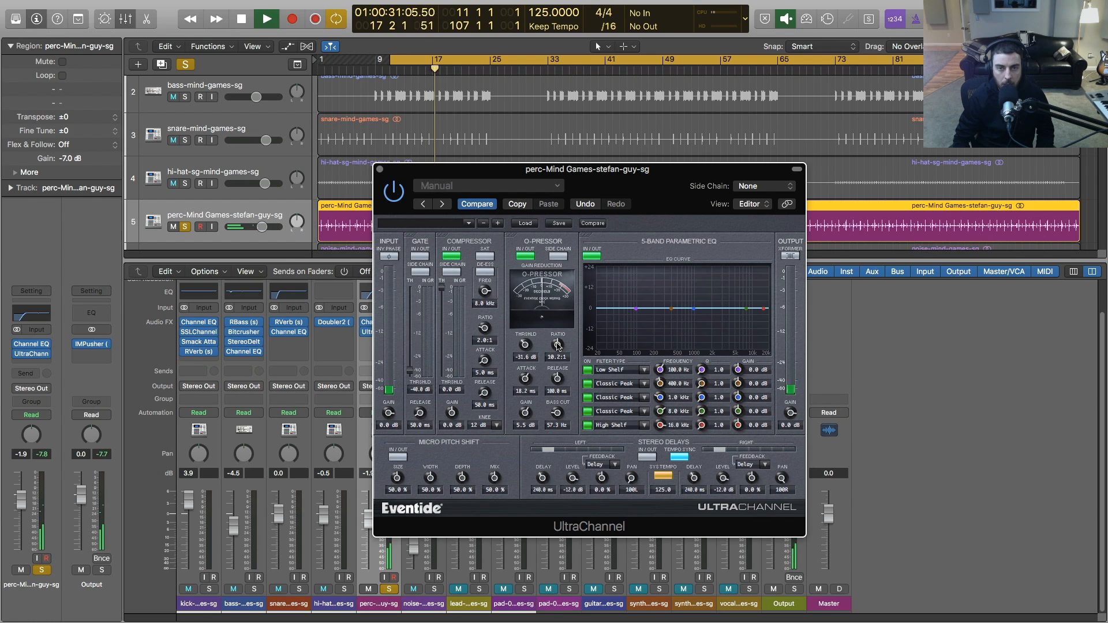
left_click(241, 20)
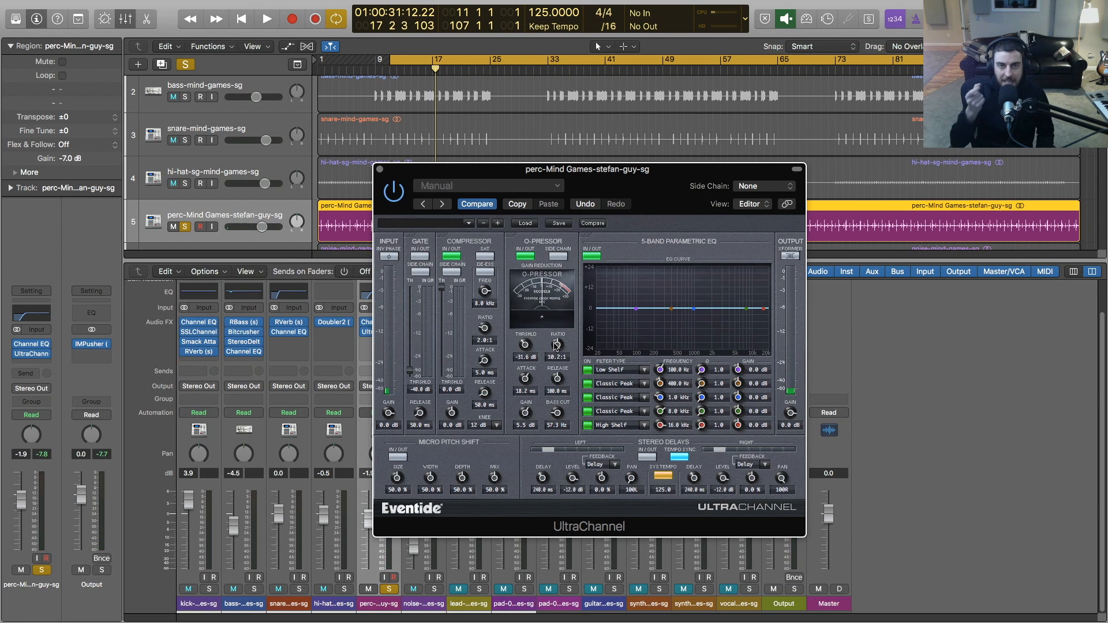
left_click(267, 18)
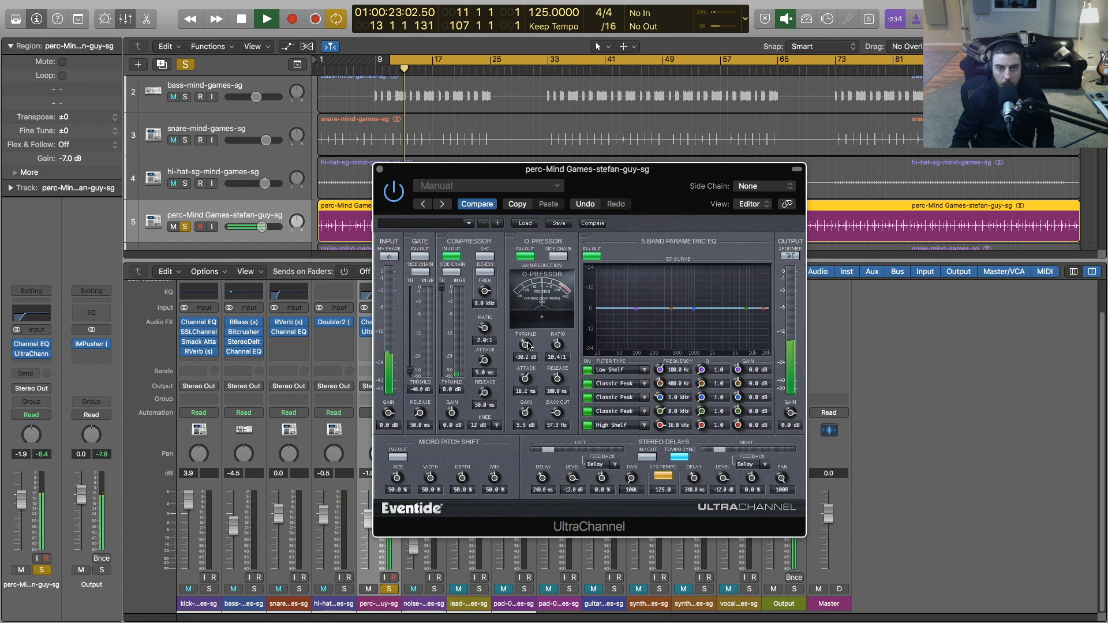
left_click(241, 20)
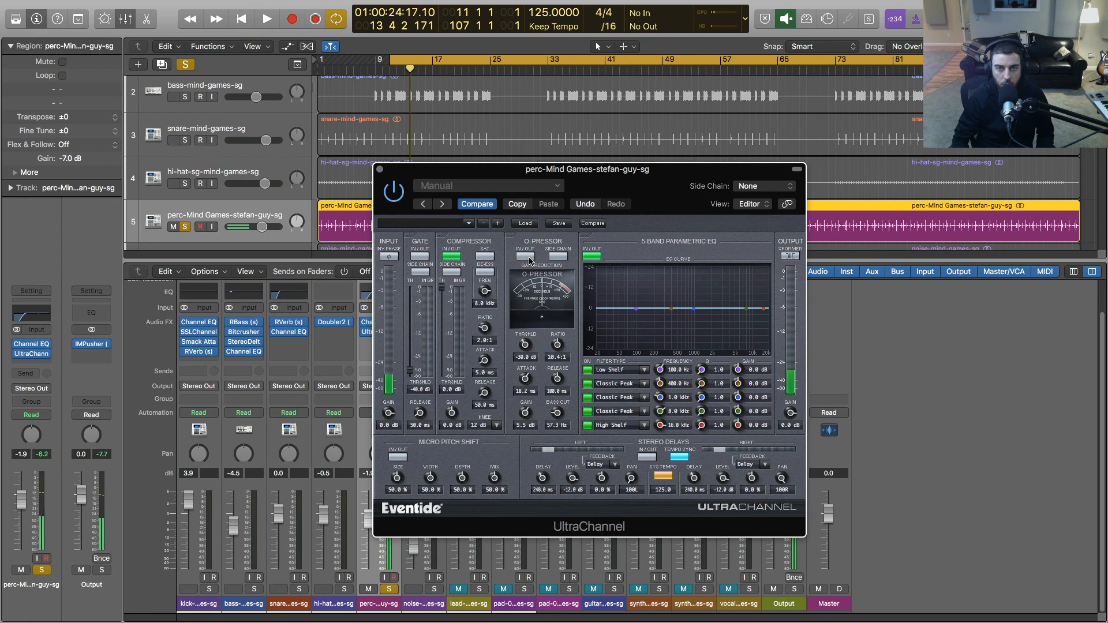
left_click(267, 18)
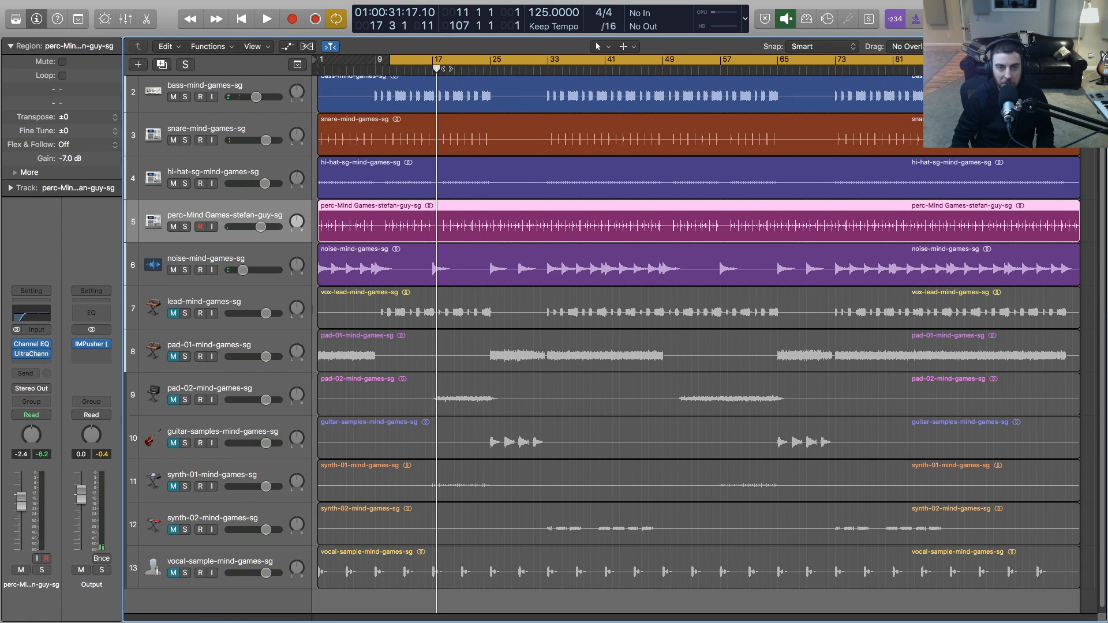
Return the playhead to the song start and select the noise track in the mixer
left_click(381, 60)
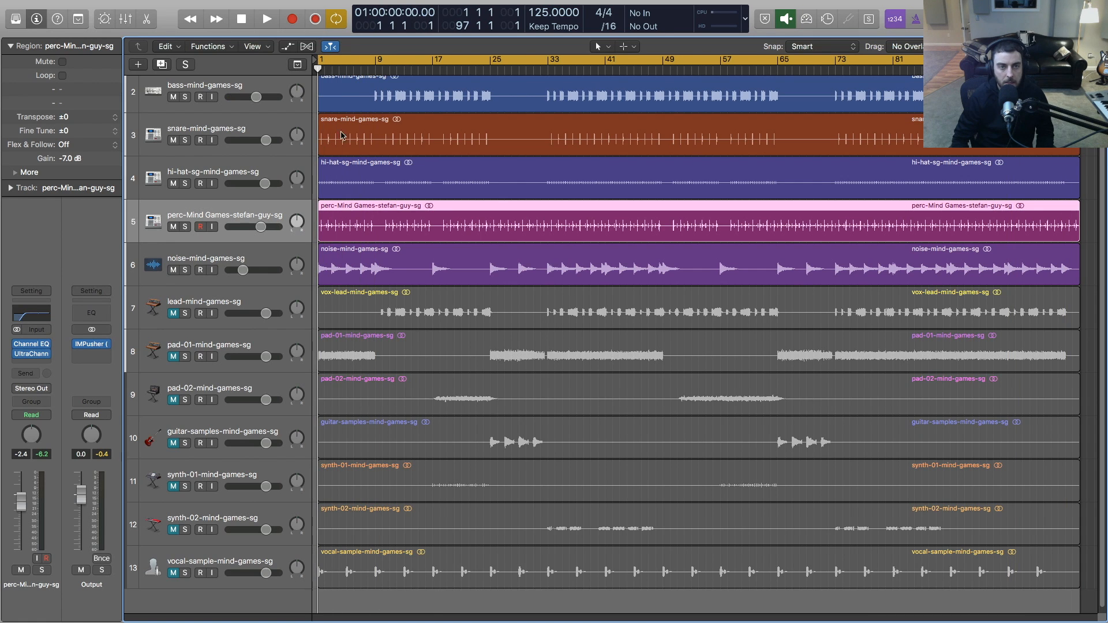
left_click(266, 18)
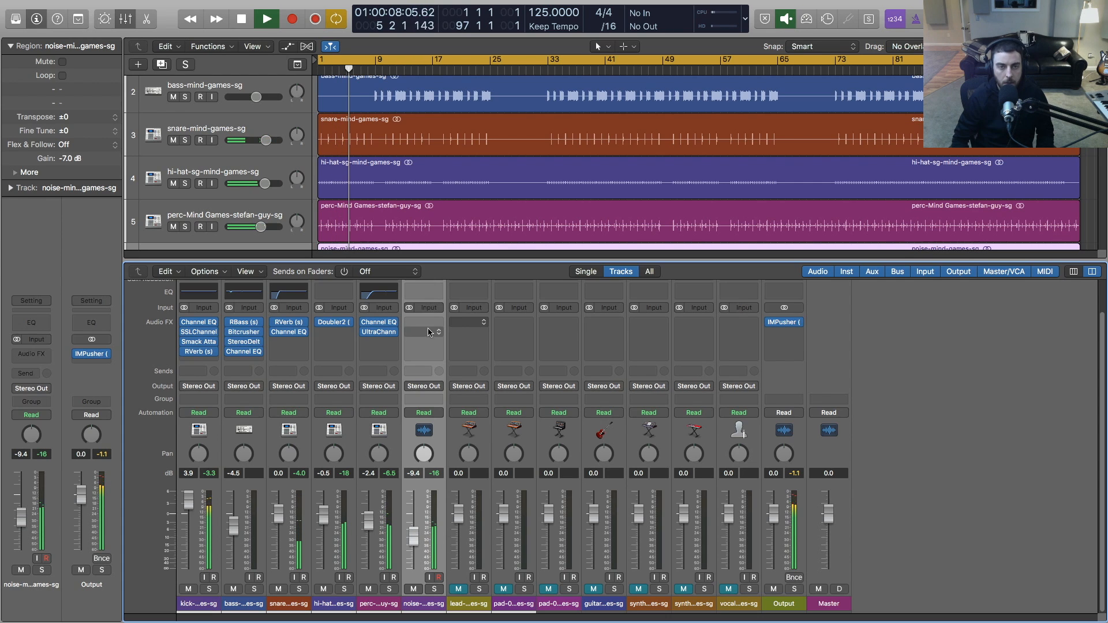
Insert Soundtoys Tremolator on the noise channel, try 1/4 and 1/8th rhythms, adjust Depth
left_click(422, 322)
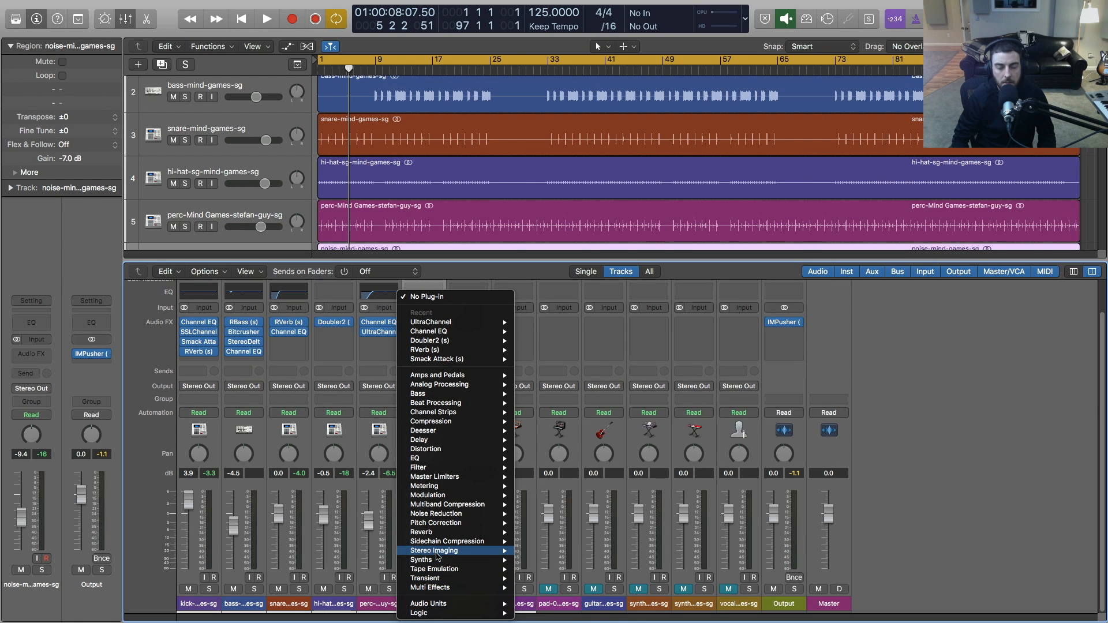
mouse_move(445, 560)
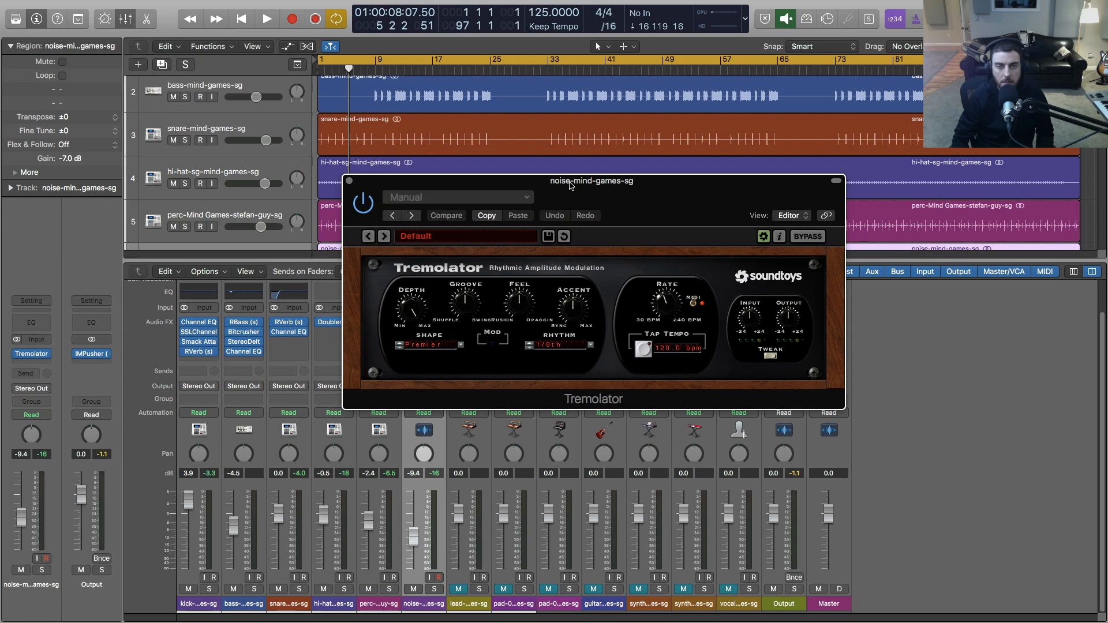
left_click(558, 345)
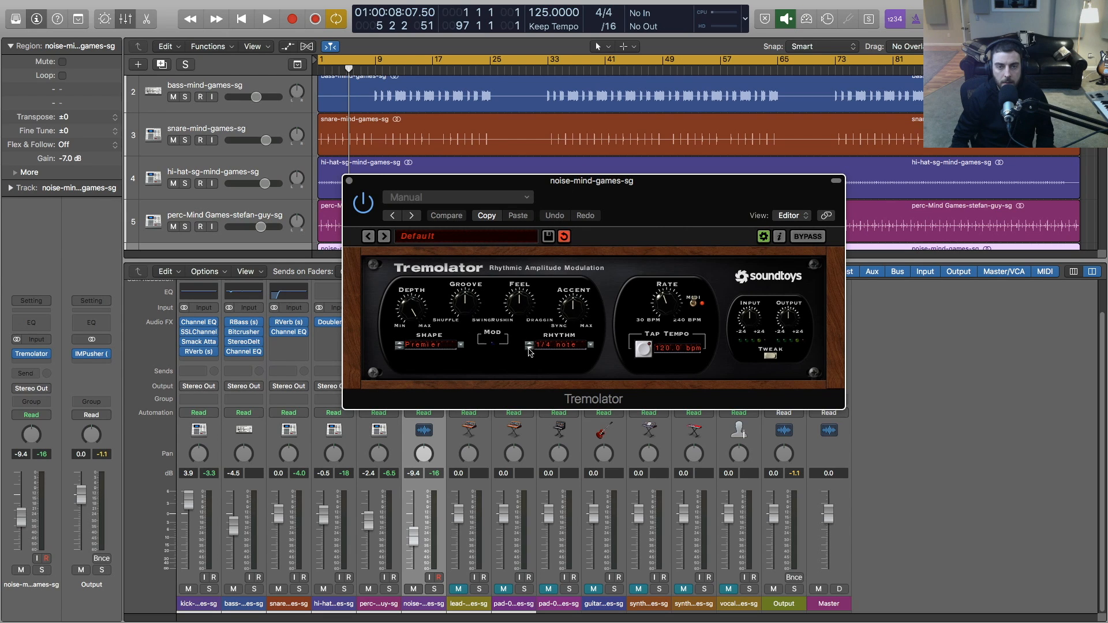
left_click(556, 345)
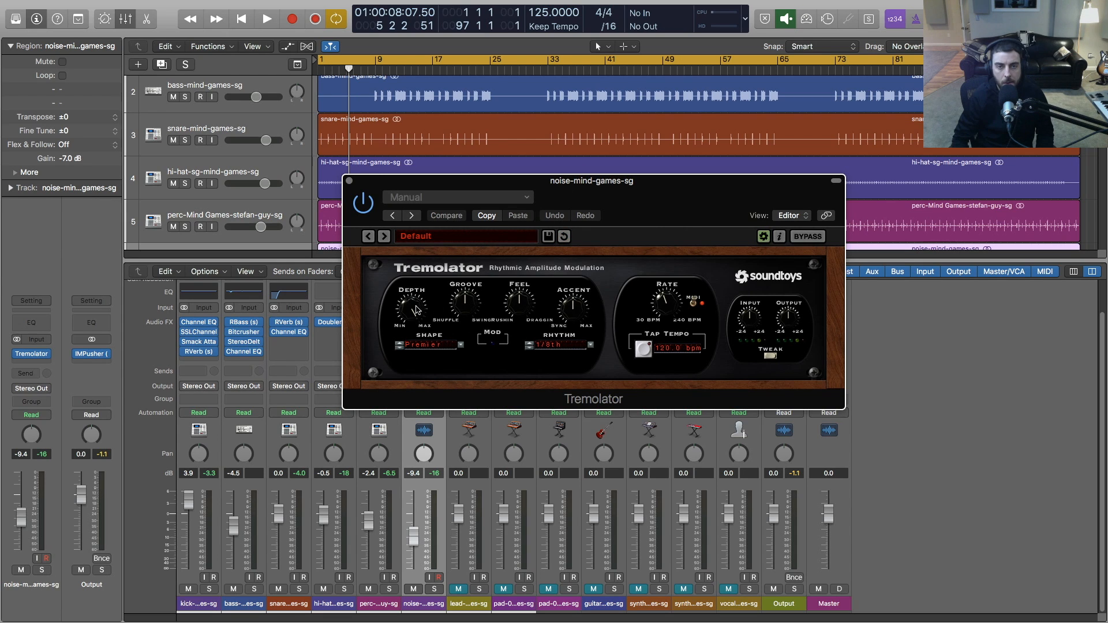
left_click(267, 18)
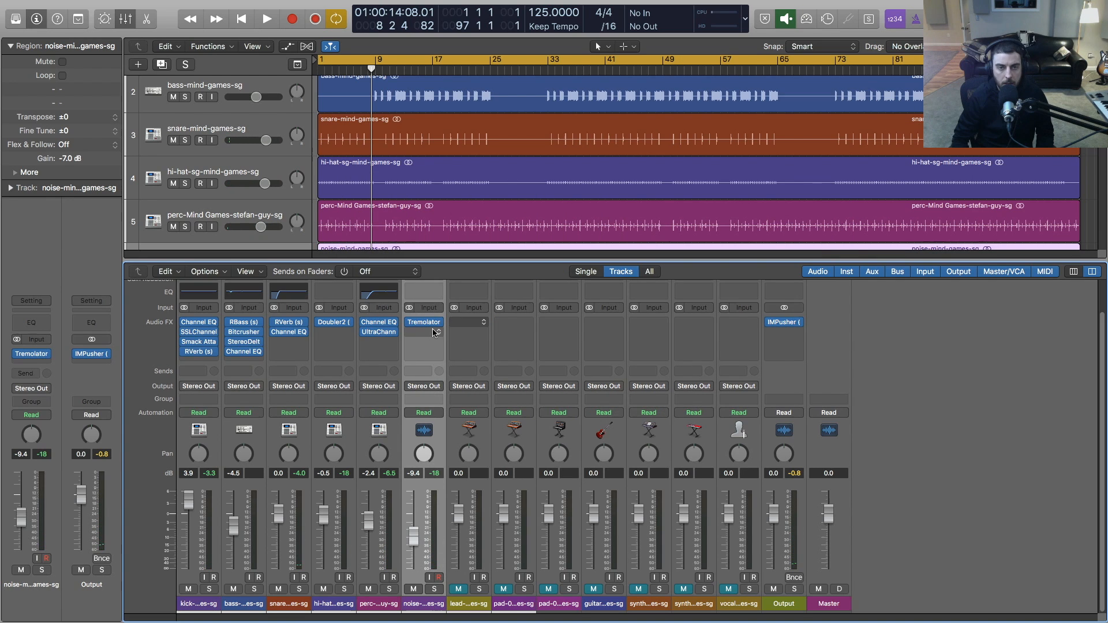
Open the plug-in list on the noise channel's next insert slot for the reverb
left_click(468, 322)
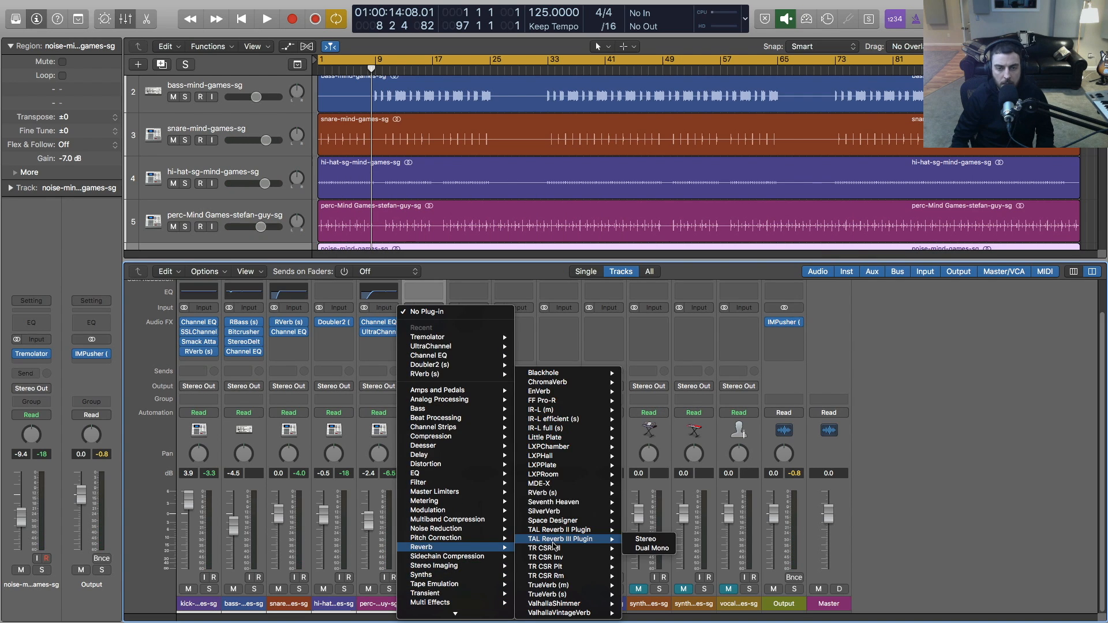
mouse_move(565, 409)
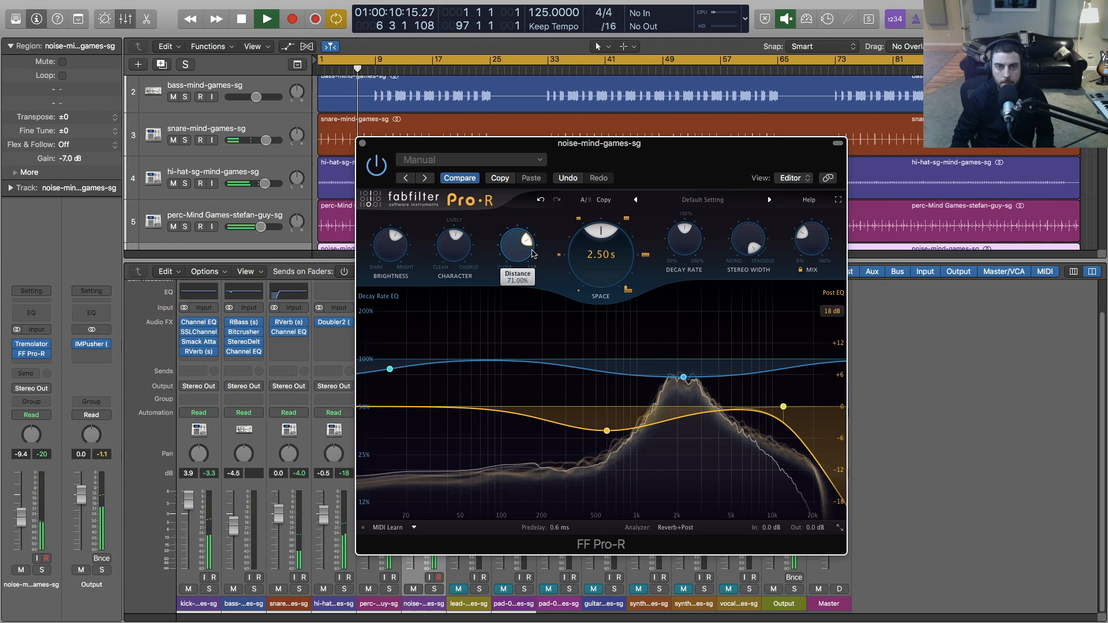
mouse_move(747, 256)
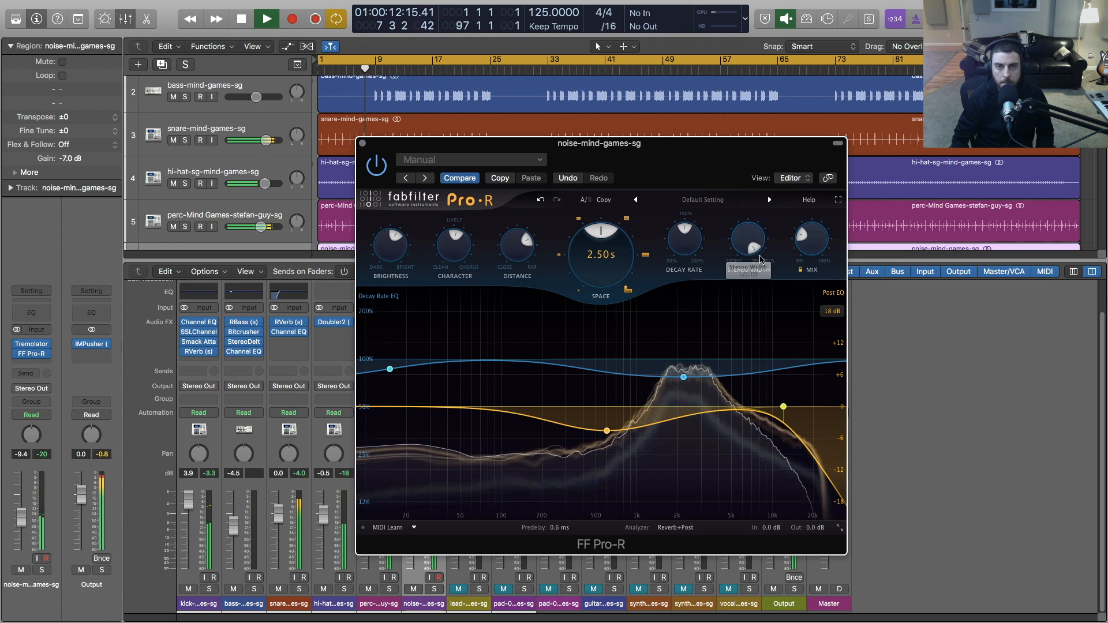